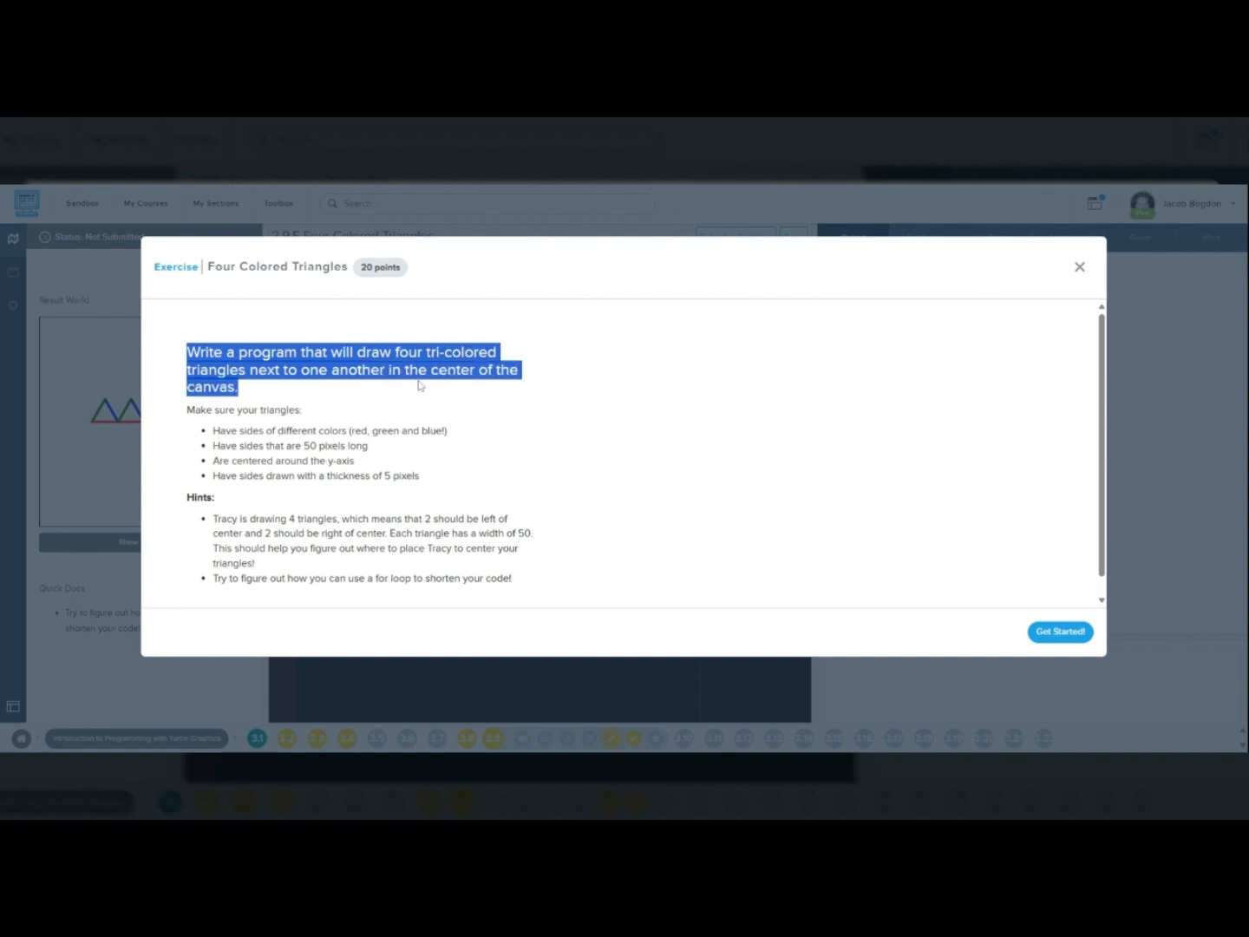
{"action": "mouse_move", "coordinate": [188, 415]}
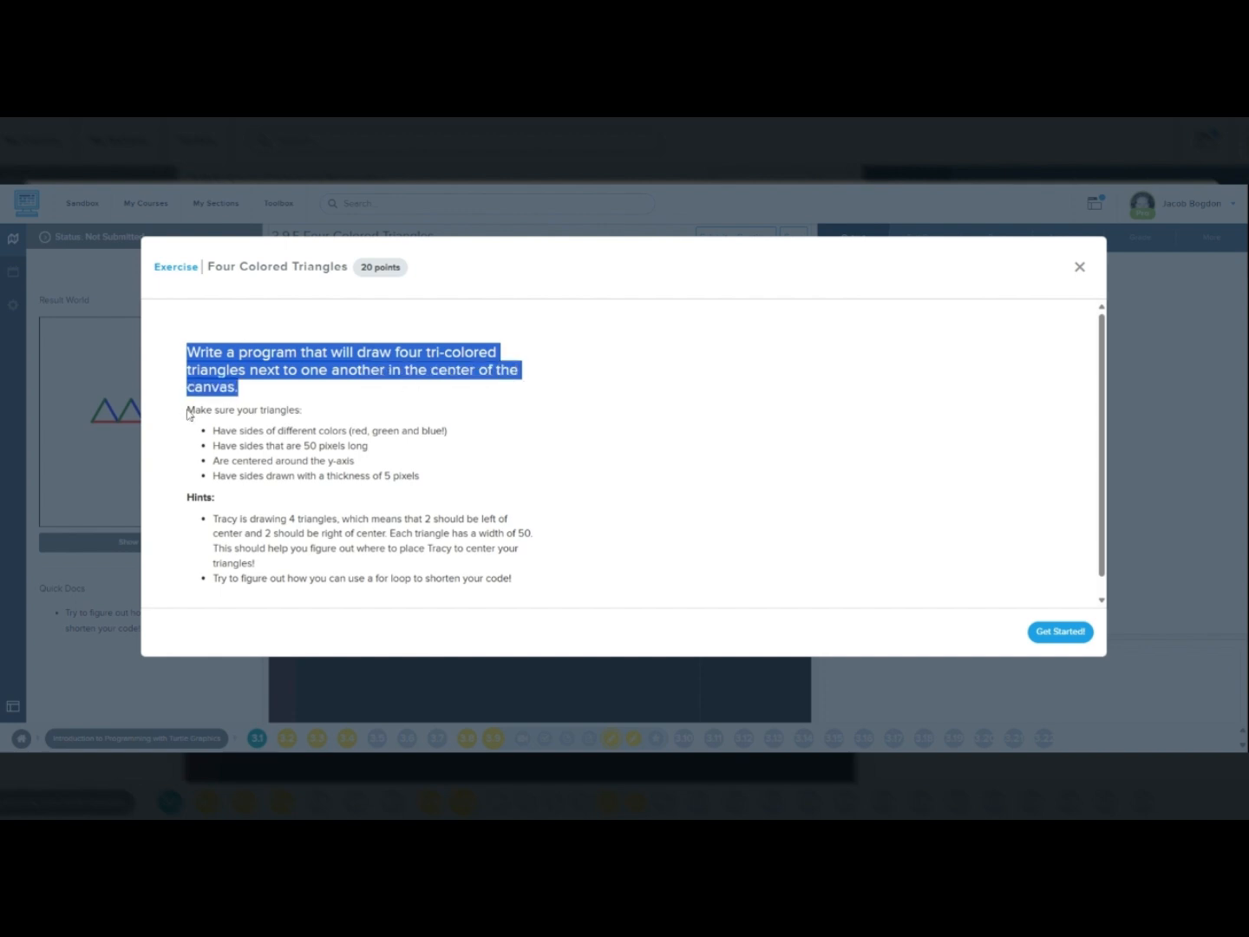
{"action": "mouse_move", "coordinate": [536, 494]}
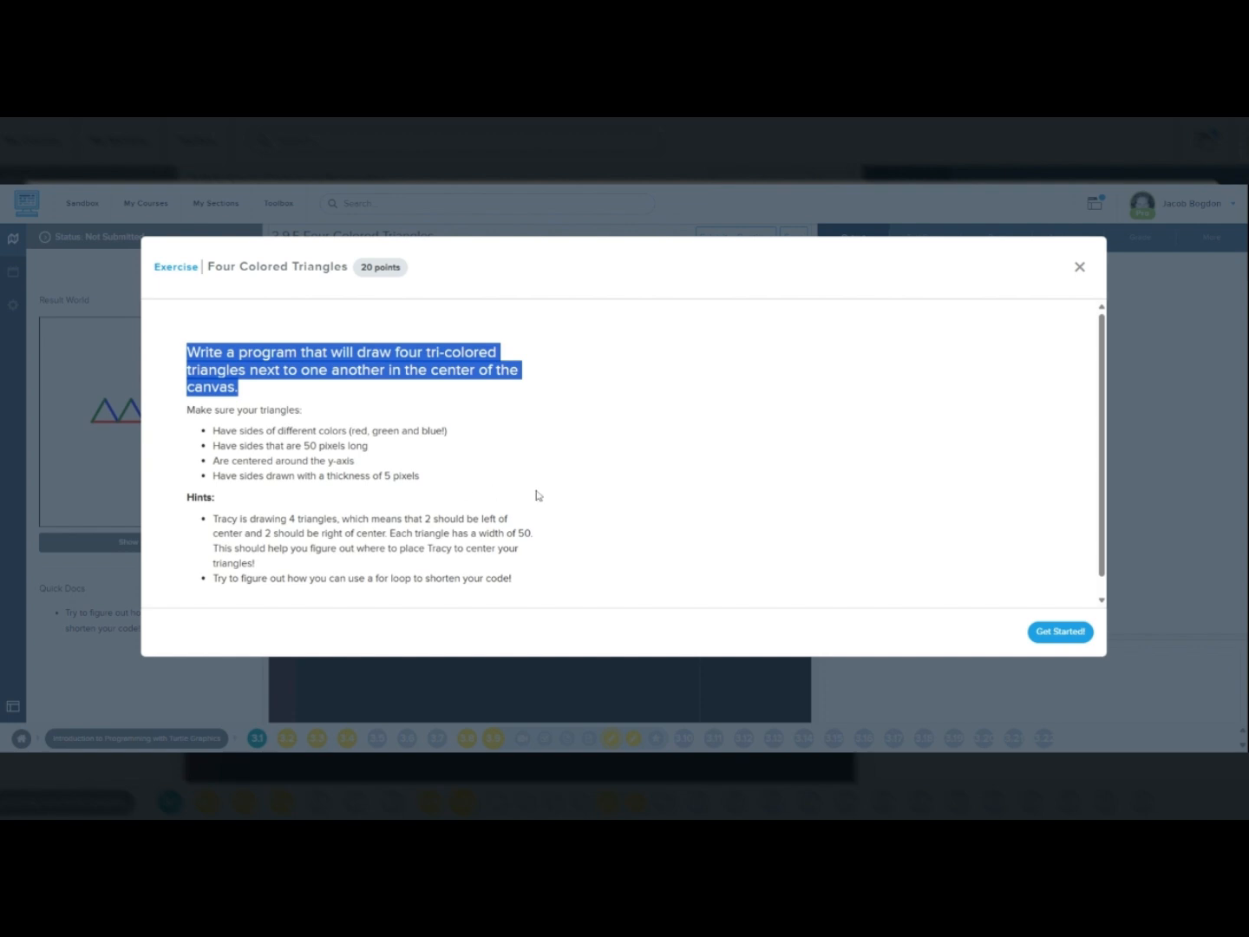
{"action": "mouse_move", "coordinate": [378, 455]}
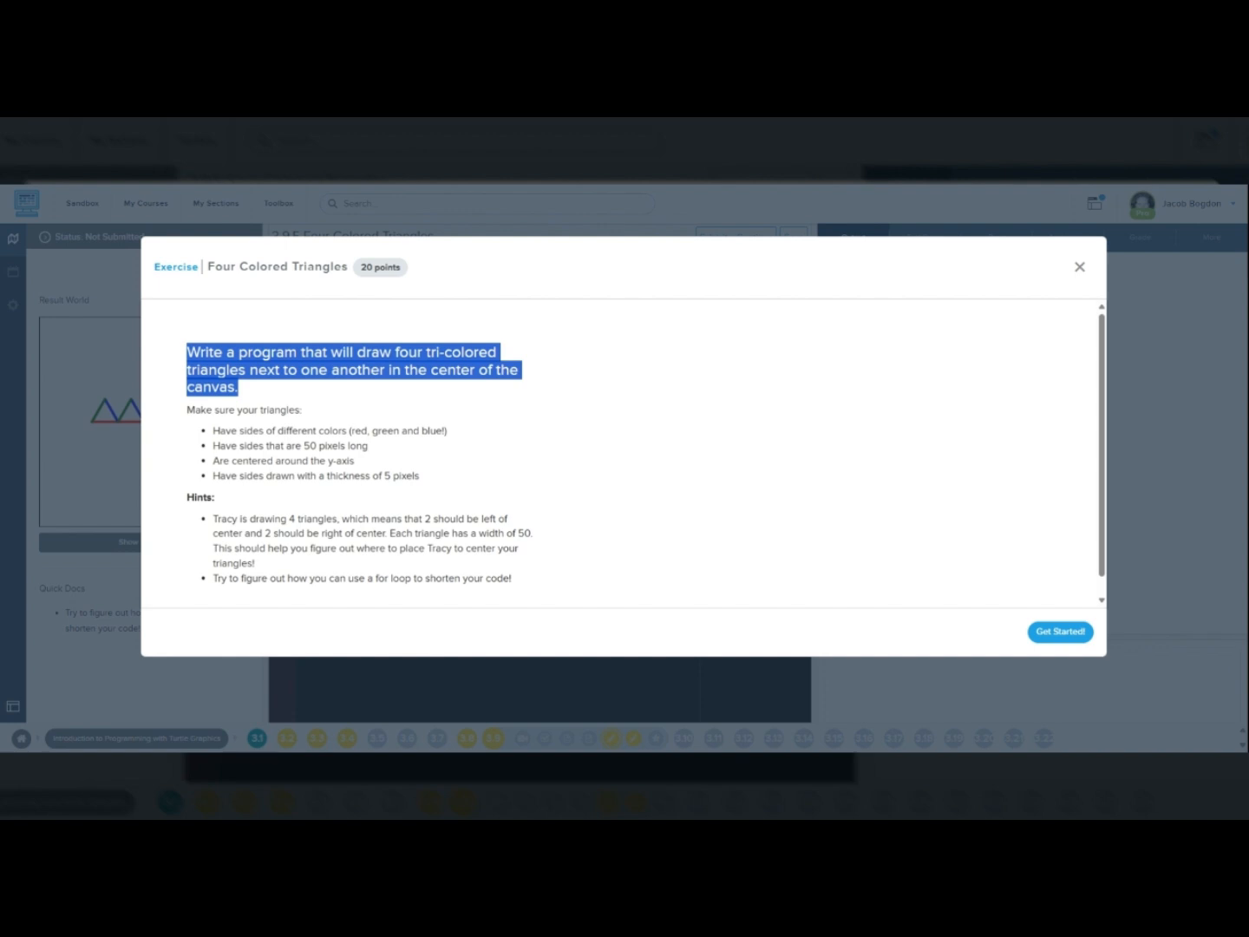
Review the required red, green and blue colours, then close the exercise instructions dialog.
{"action": "double_click", "coordinate": [358, 430]}
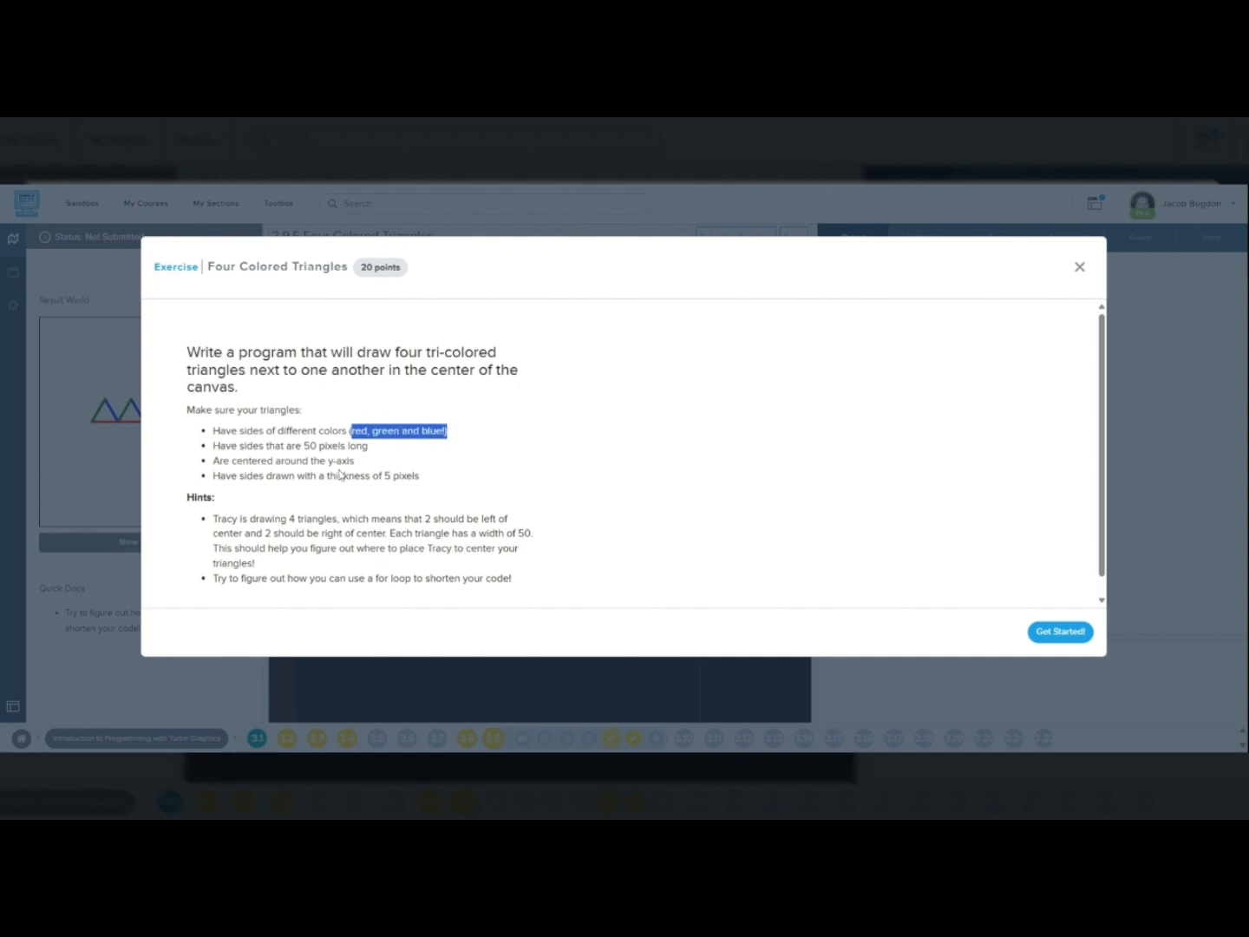
{"action": "mouse_move", "coordinate": [377, 567]}
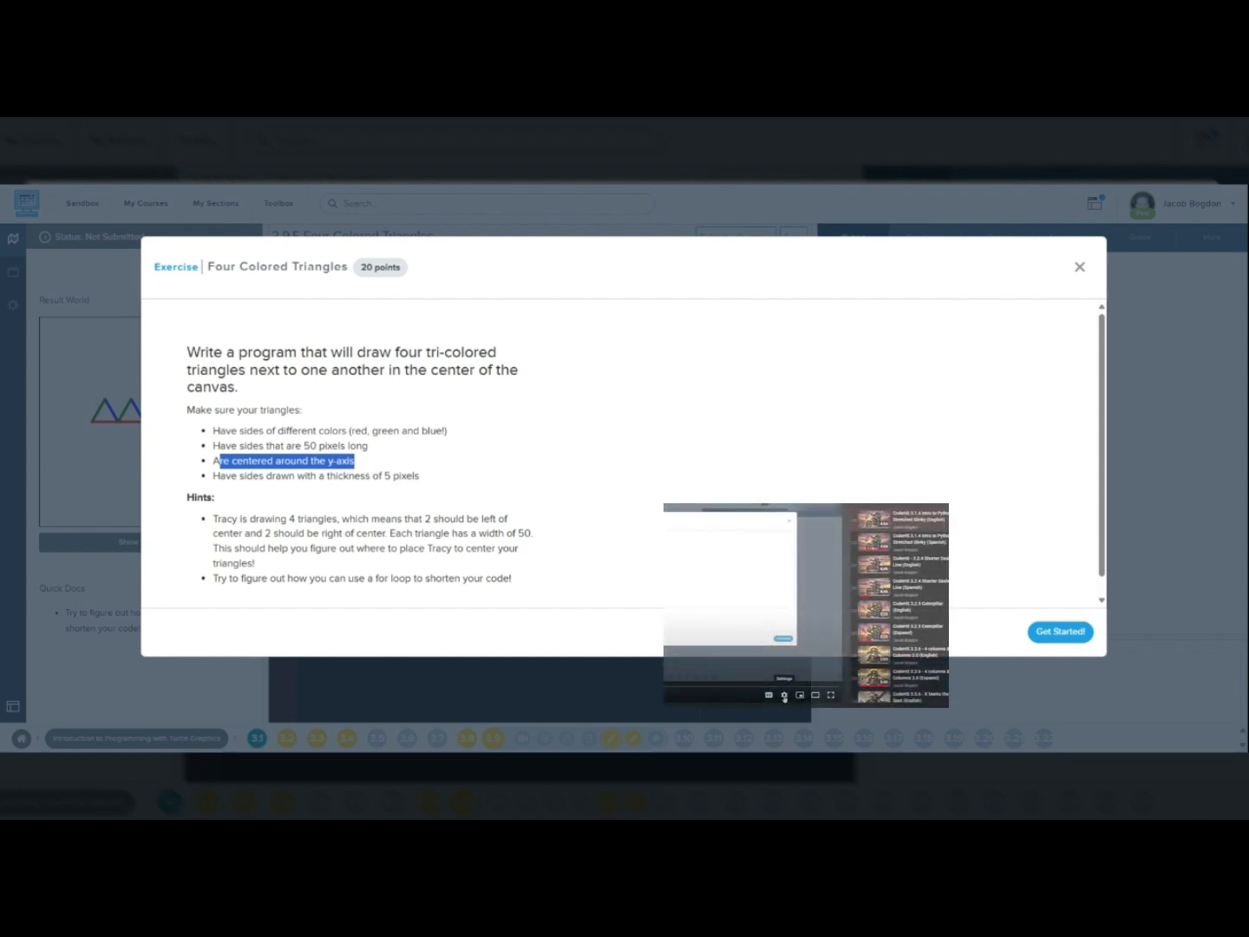
{"action": "left_click", "coordinate": [783, 695]}
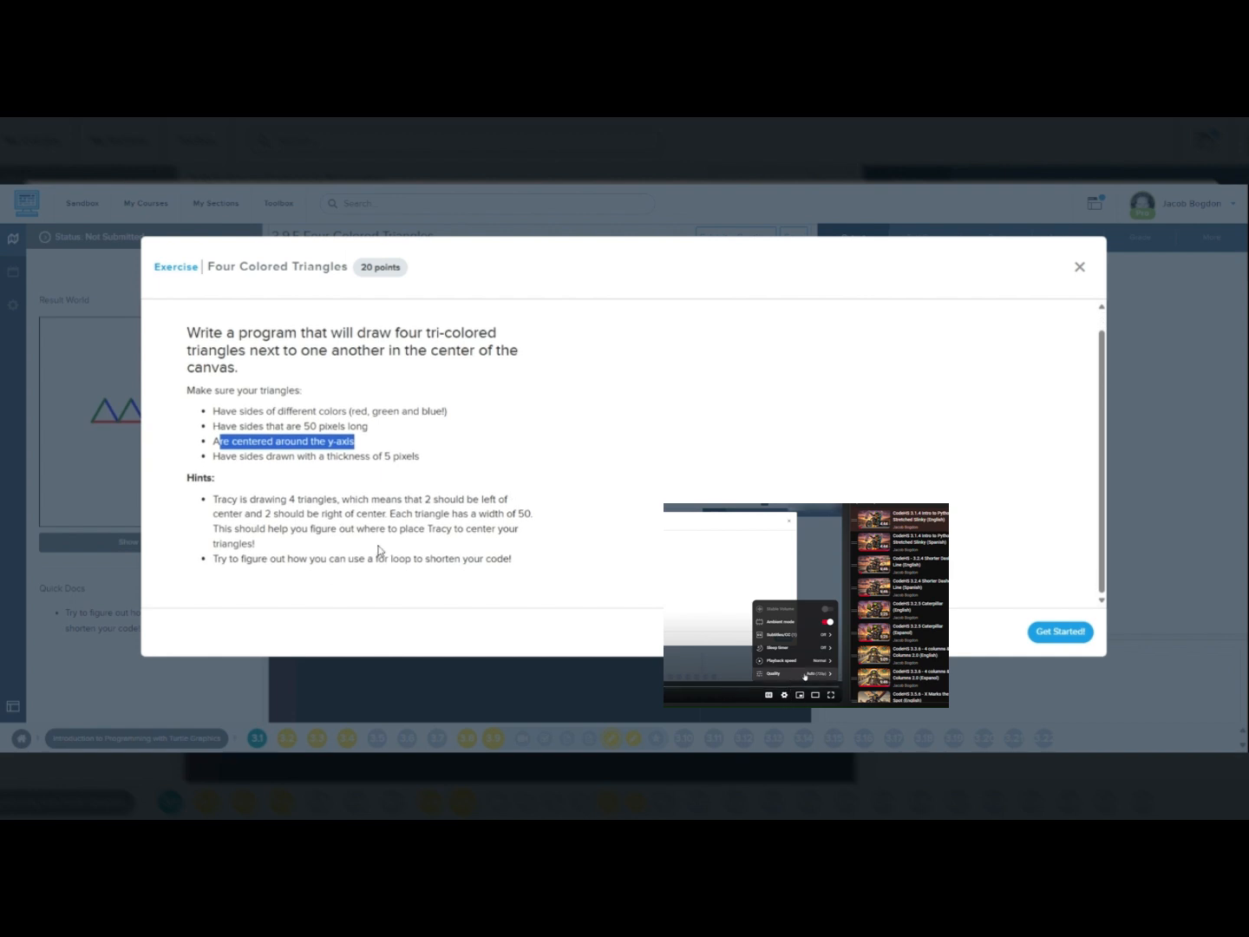
{"action": "mouse_move", "coordinate": [391, 546]}
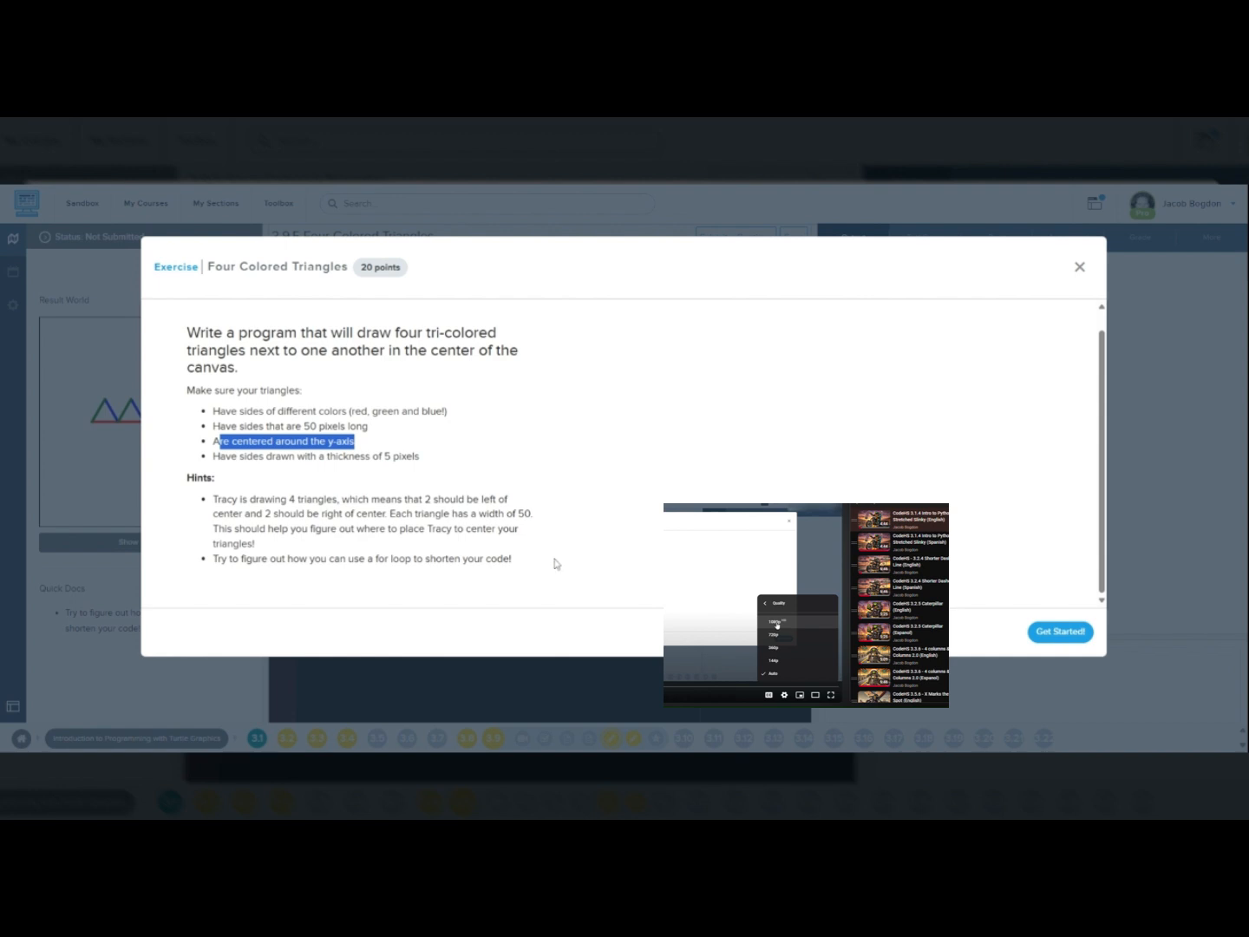
{"action": "left_click", "coordinate": [767, 603]}
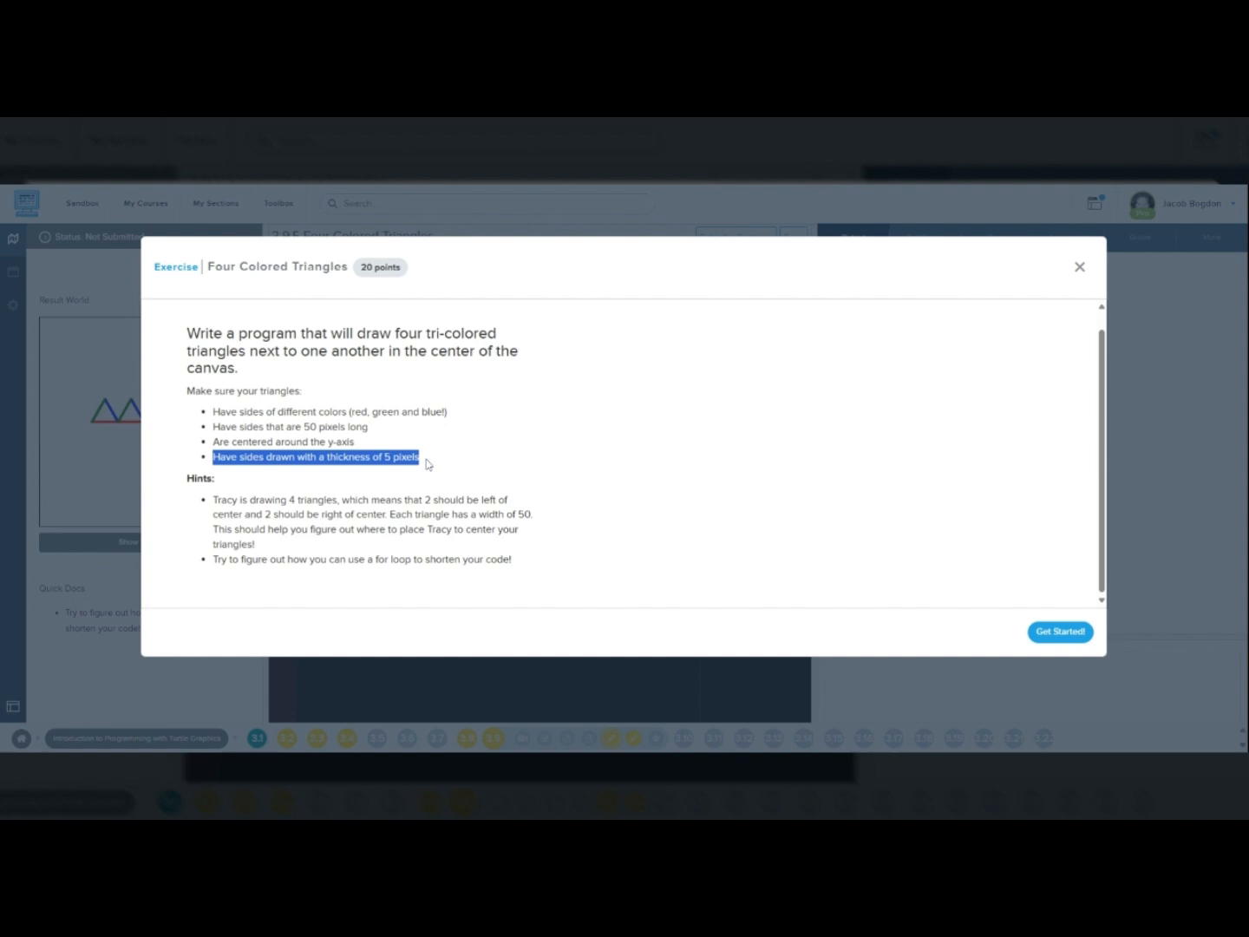
{"action": "mouse_move", "coordinate": [427, 464]}
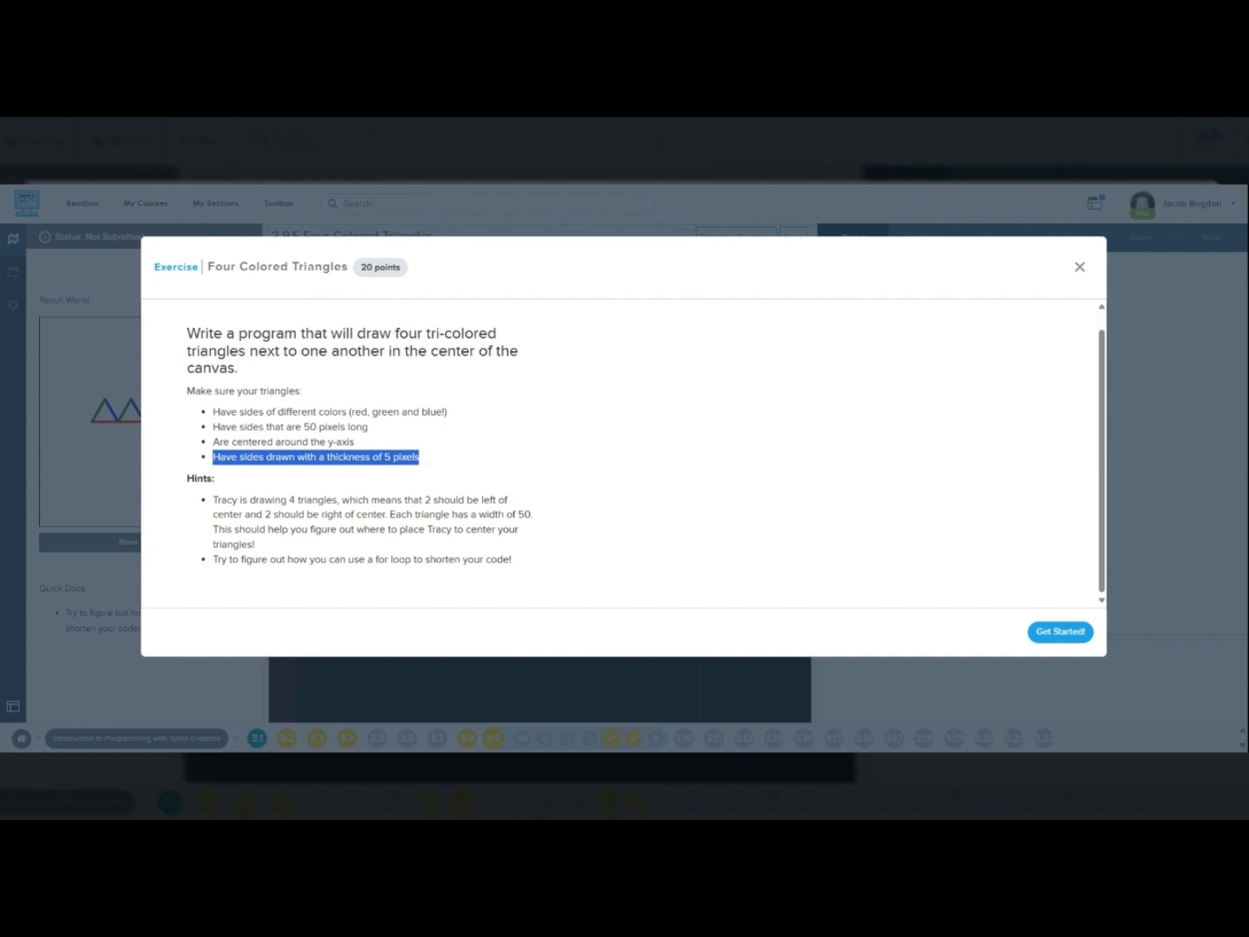
{"action": "mouse_move", "coordinate": [919, 406]}
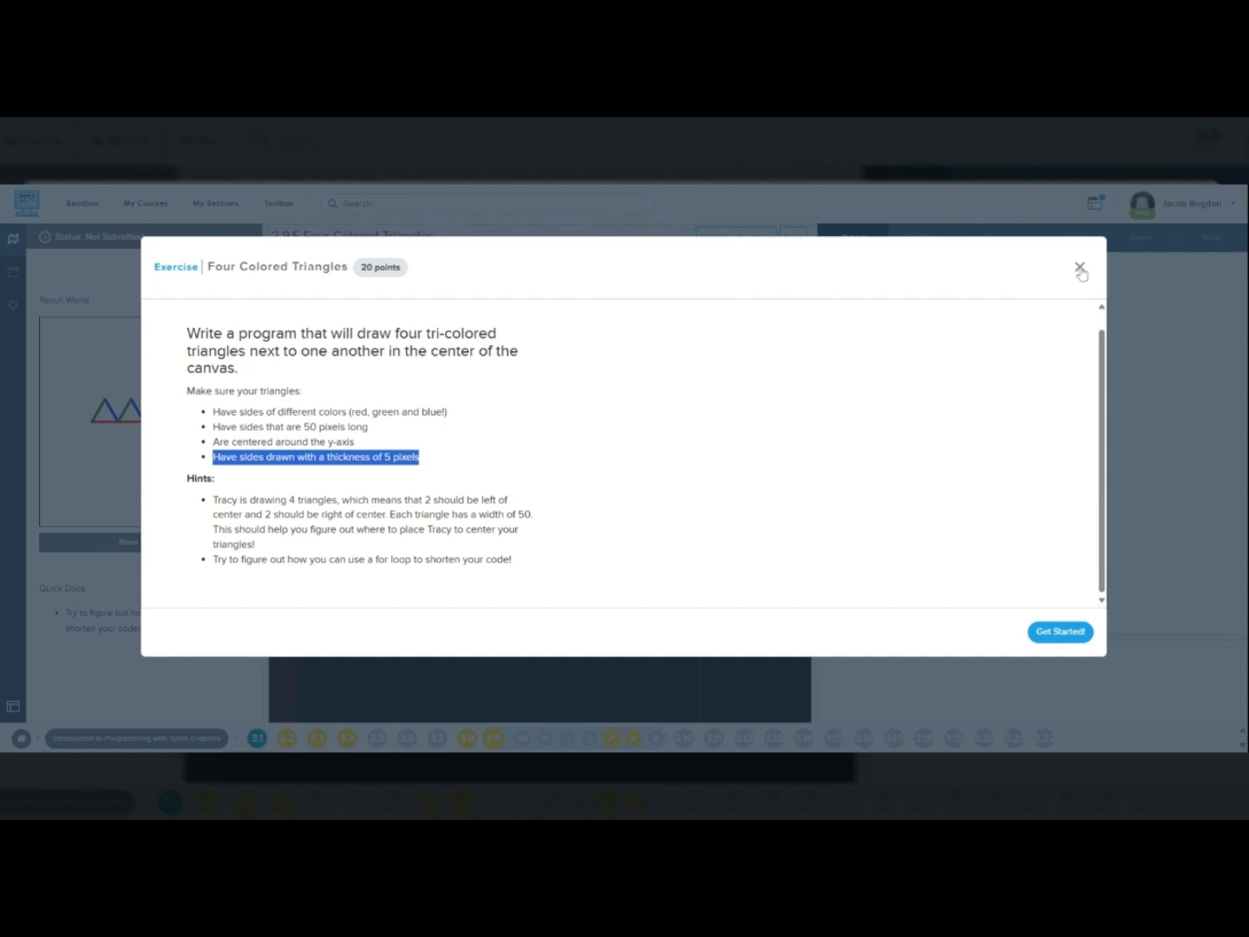
{"action": "left_click", "coordinate": [1080, 268]}
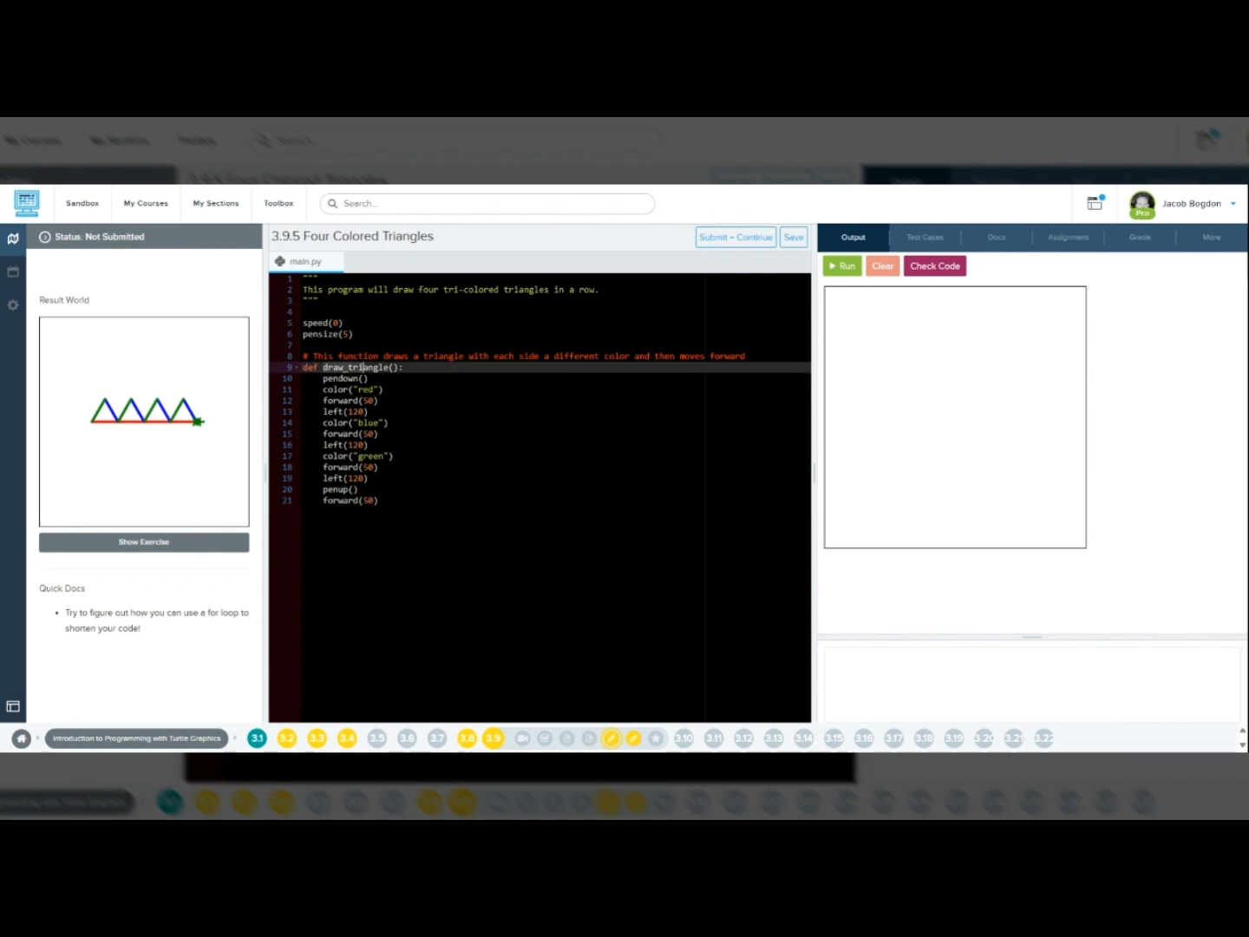
Walk through draw_triangle's red, blue and green sides and add a new line after it.
{"action": "left_click", "coordinate": [347, 378]}
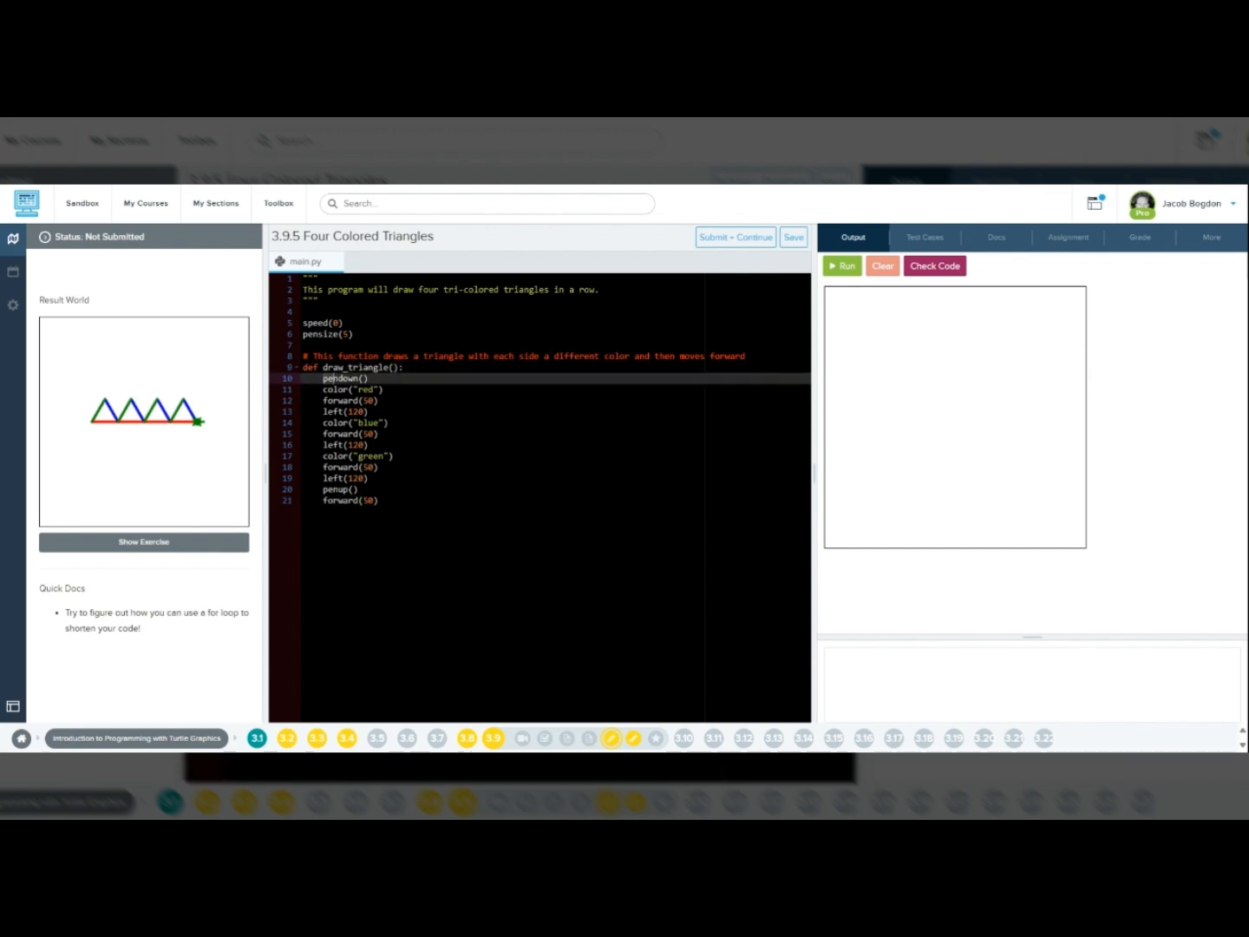
{"action": "left_click", "coordinate": [355, 389]}
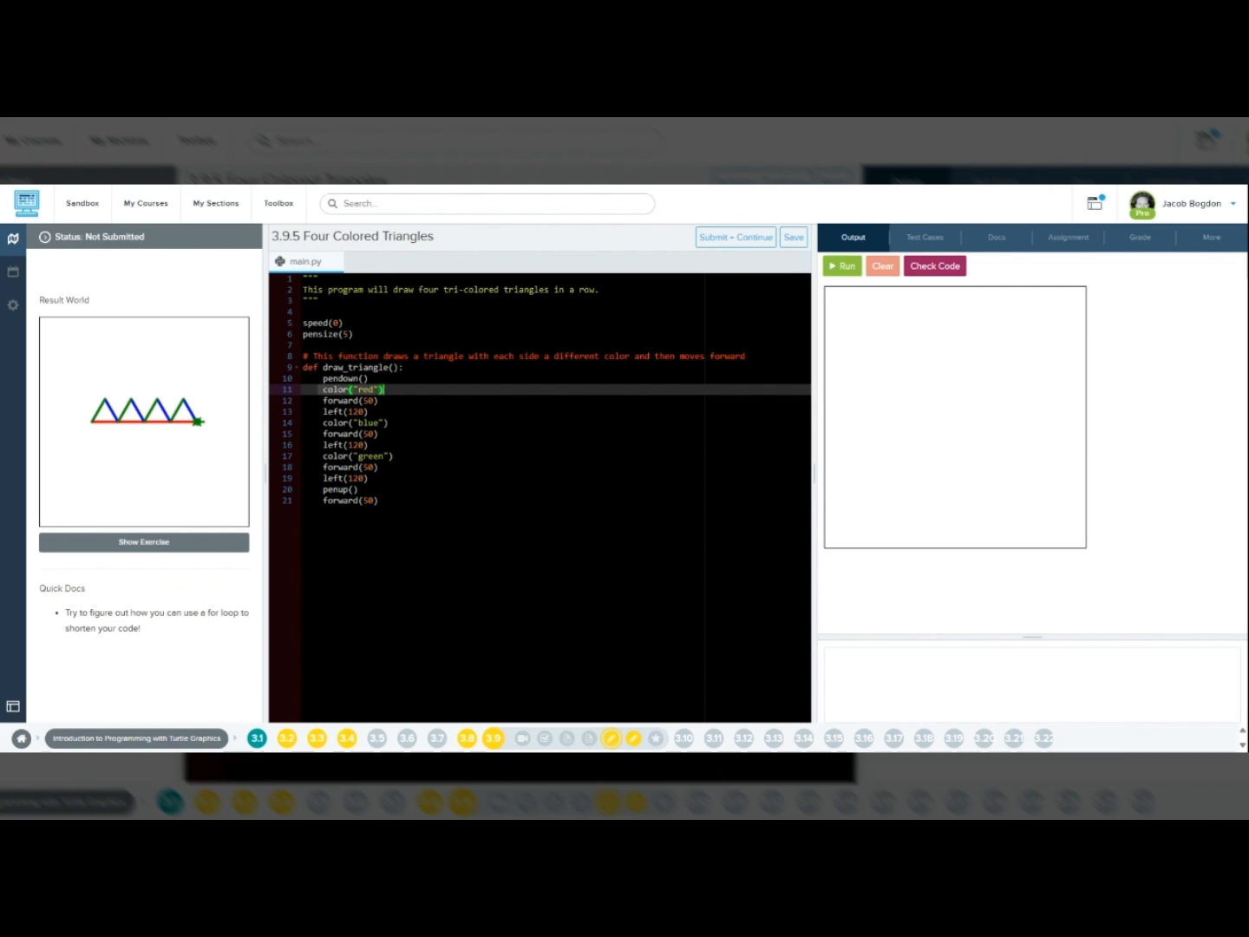
{"action": "left_click", "coordinate": [351, 400]}
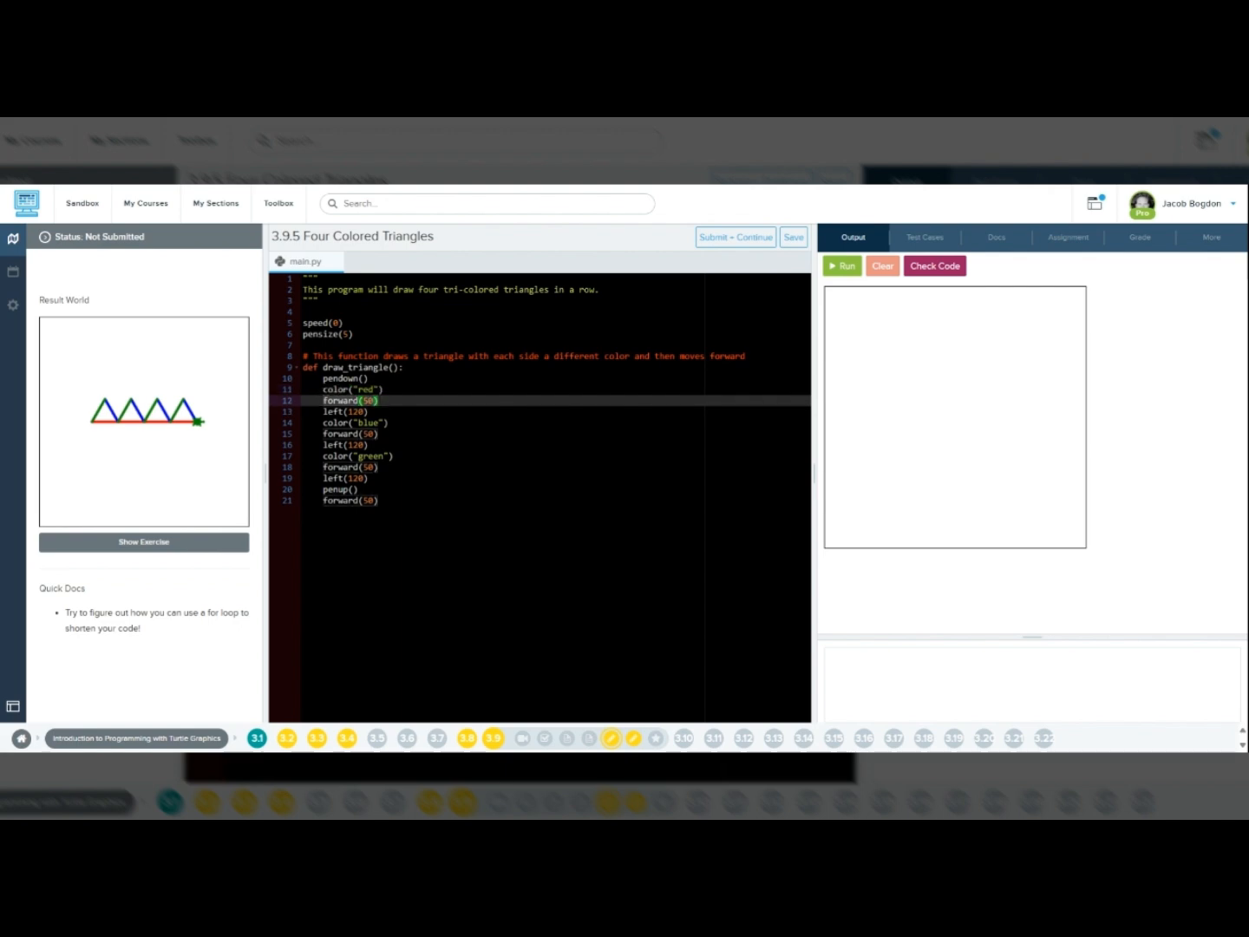
{"action": "left_click", "coordinate": [347, 412]}
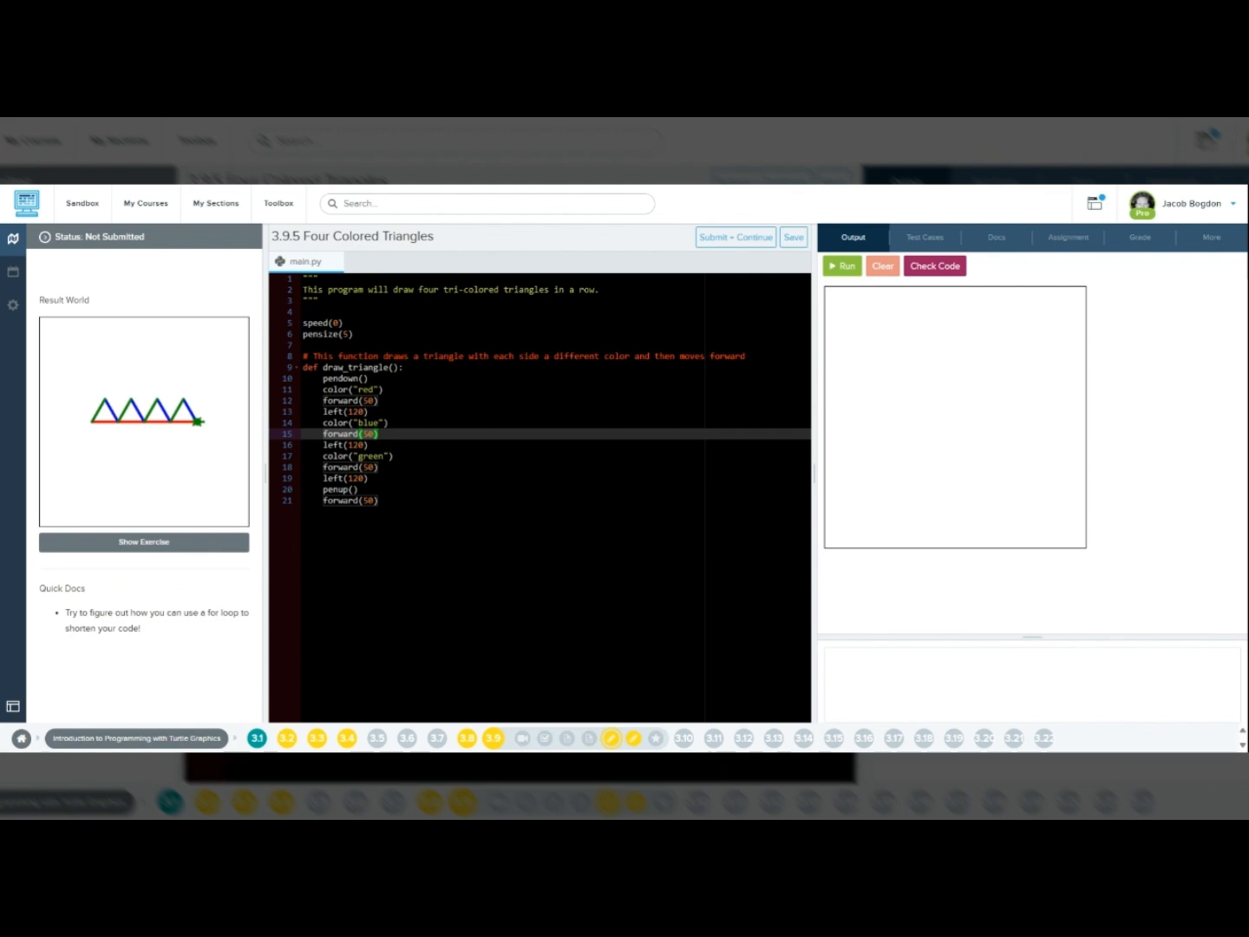
{"action": "left_click", "coordinate": [347, 444]}
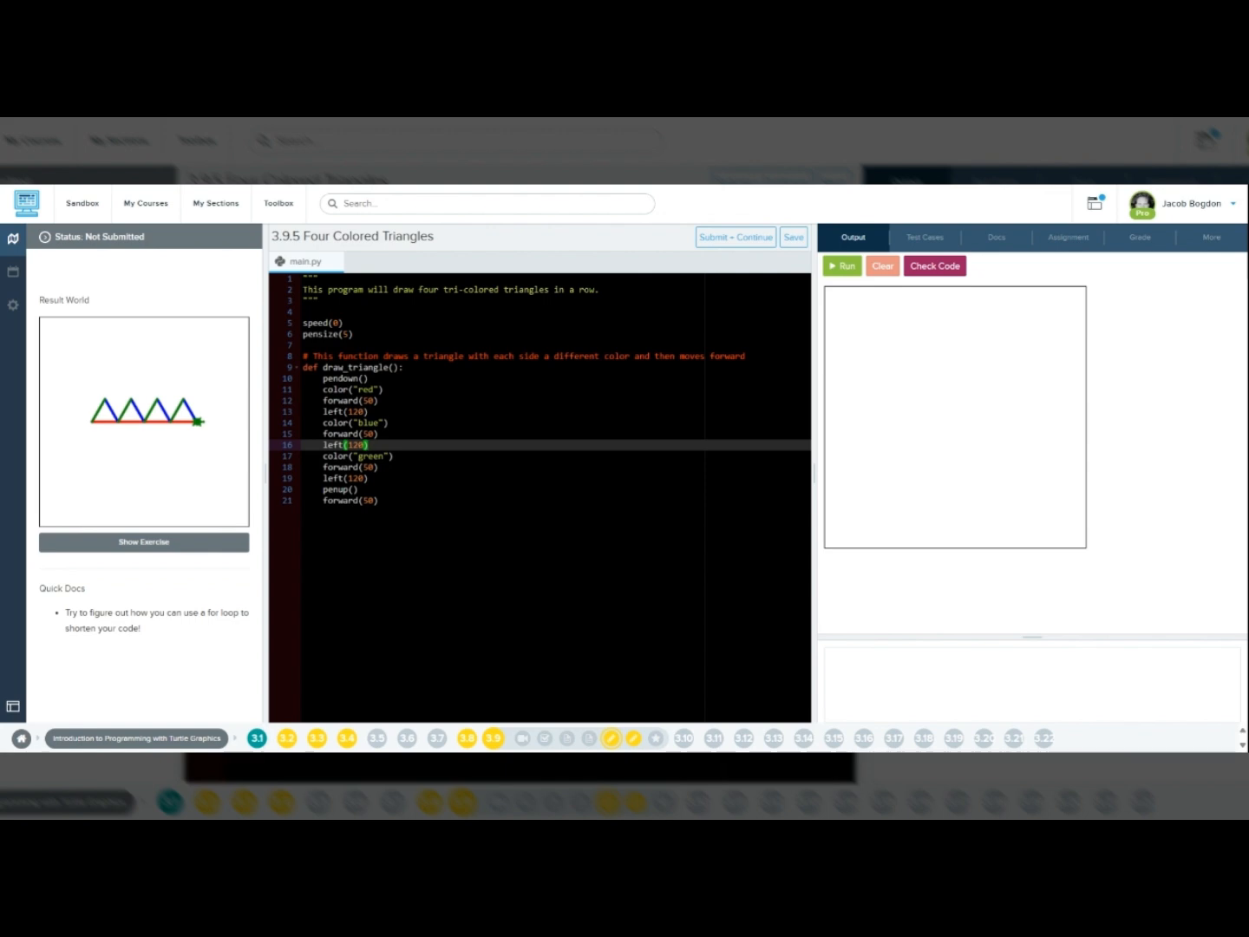
{"action": "left_click", "coordinate": [355, 456]}
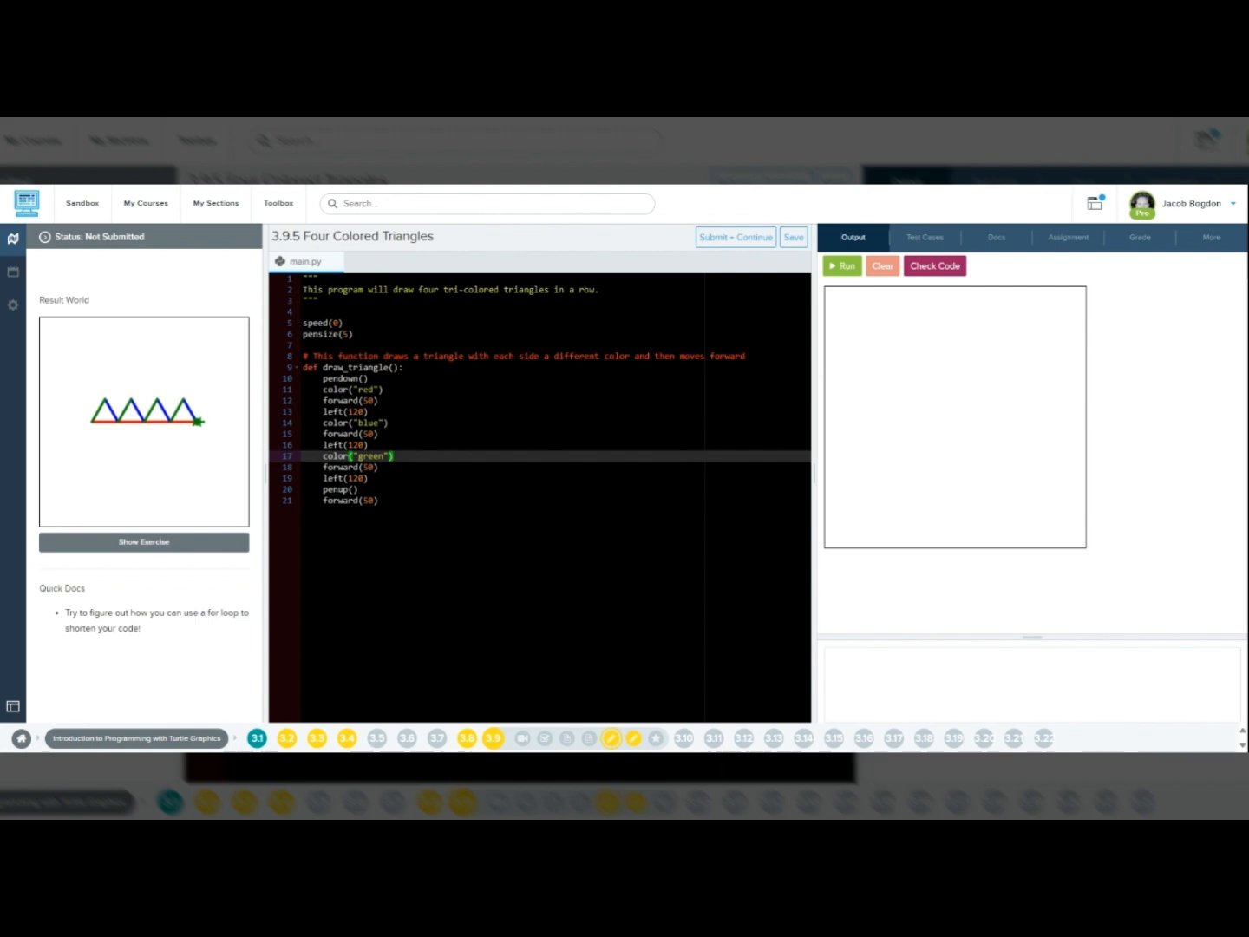
{"action": "left_click", "coordinate": [365, 467]}
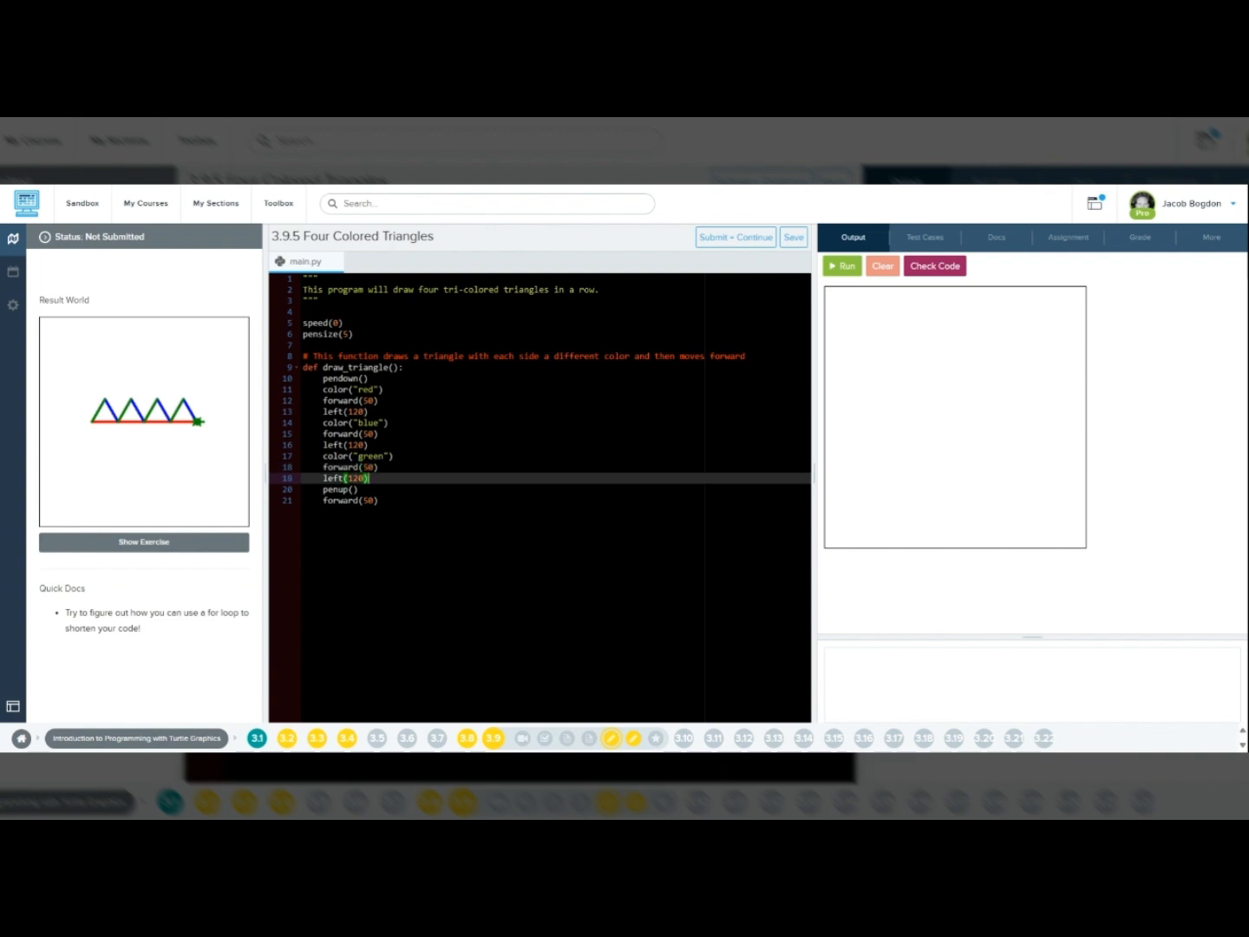
{"action": "left_click", "coordinate": [341, 490]}
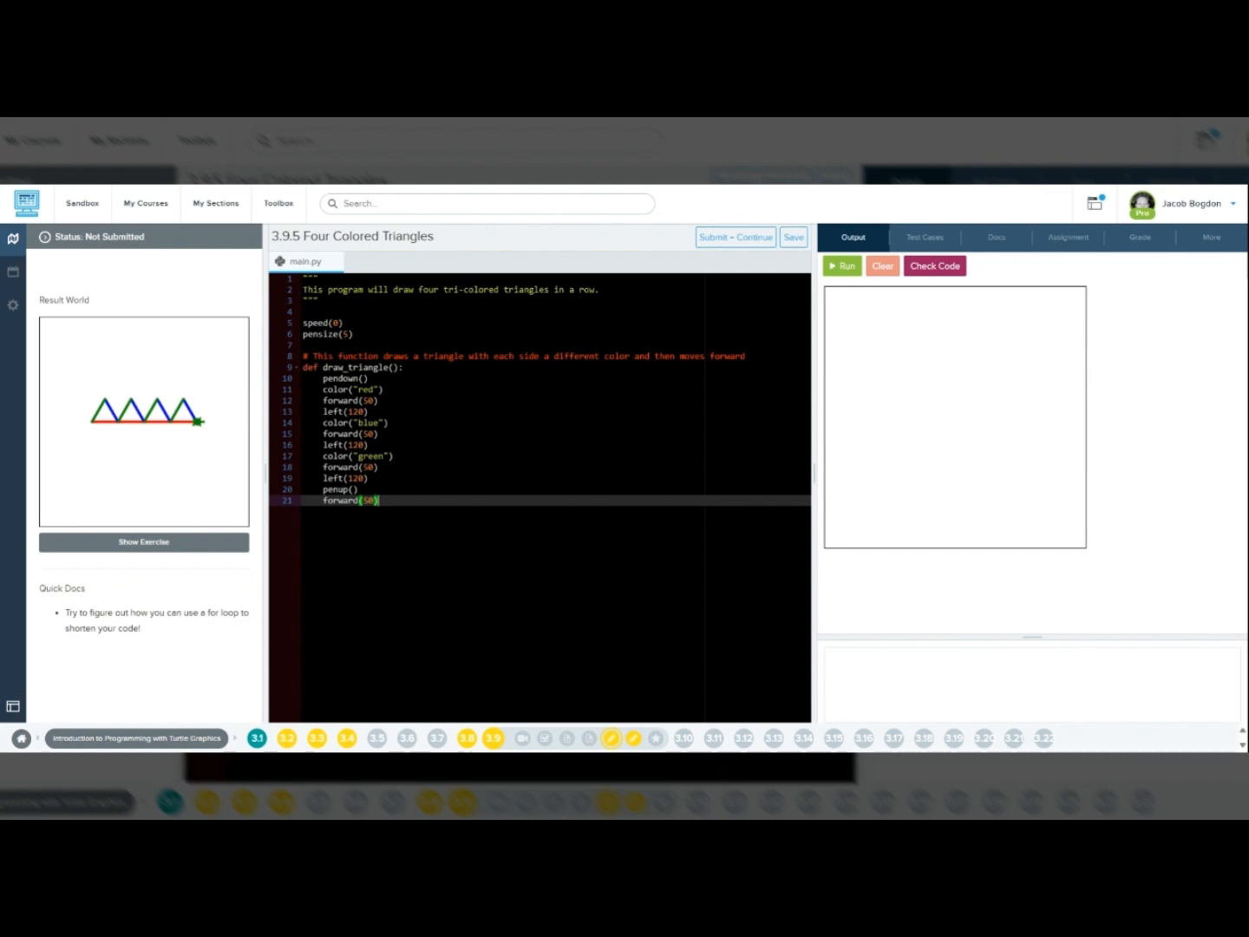
{"action": "key", "text": "Return"}
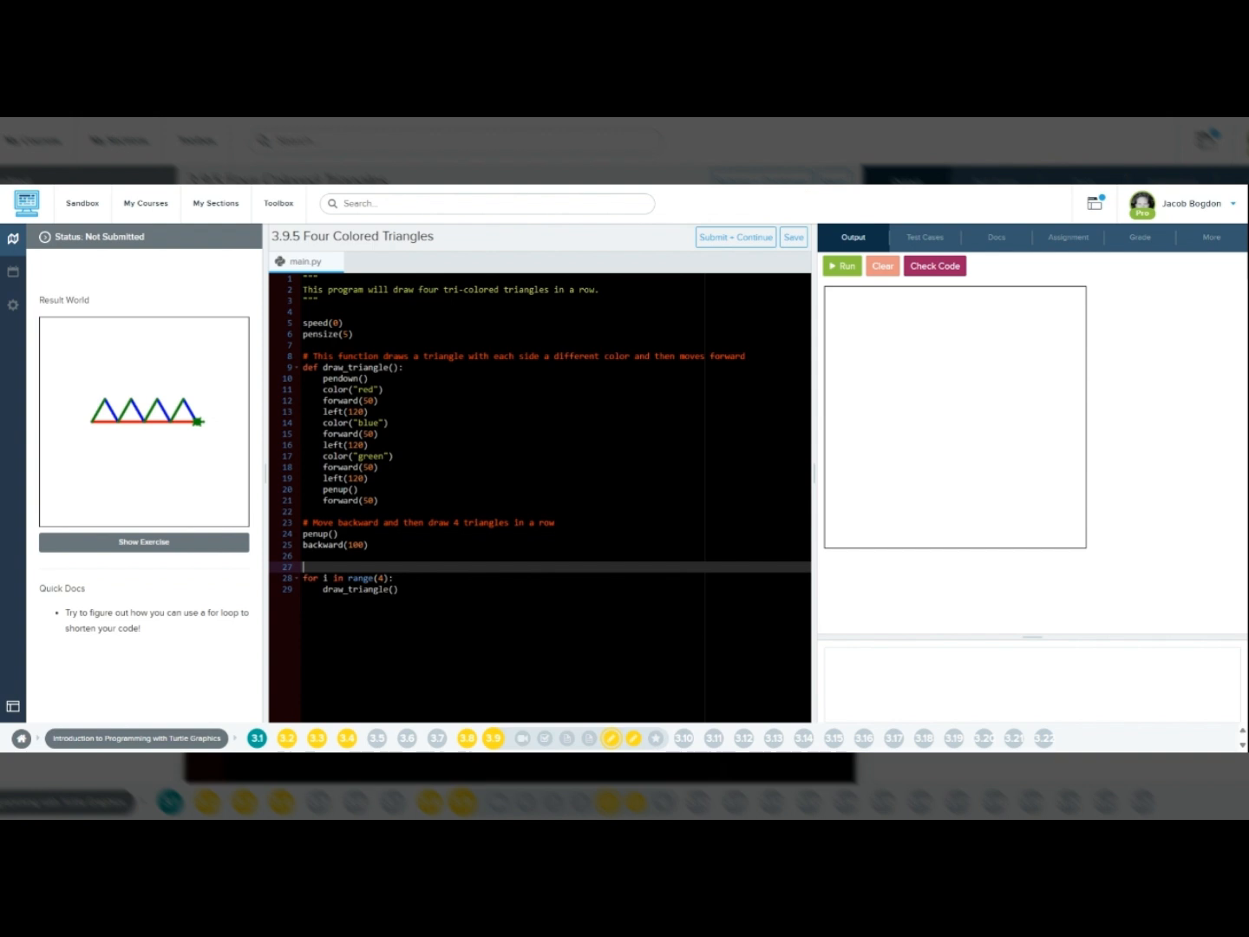
Type the comment '# This for loop will call the draw_triangle function 4 times.'.
{"action": "type", "text": "# th"}
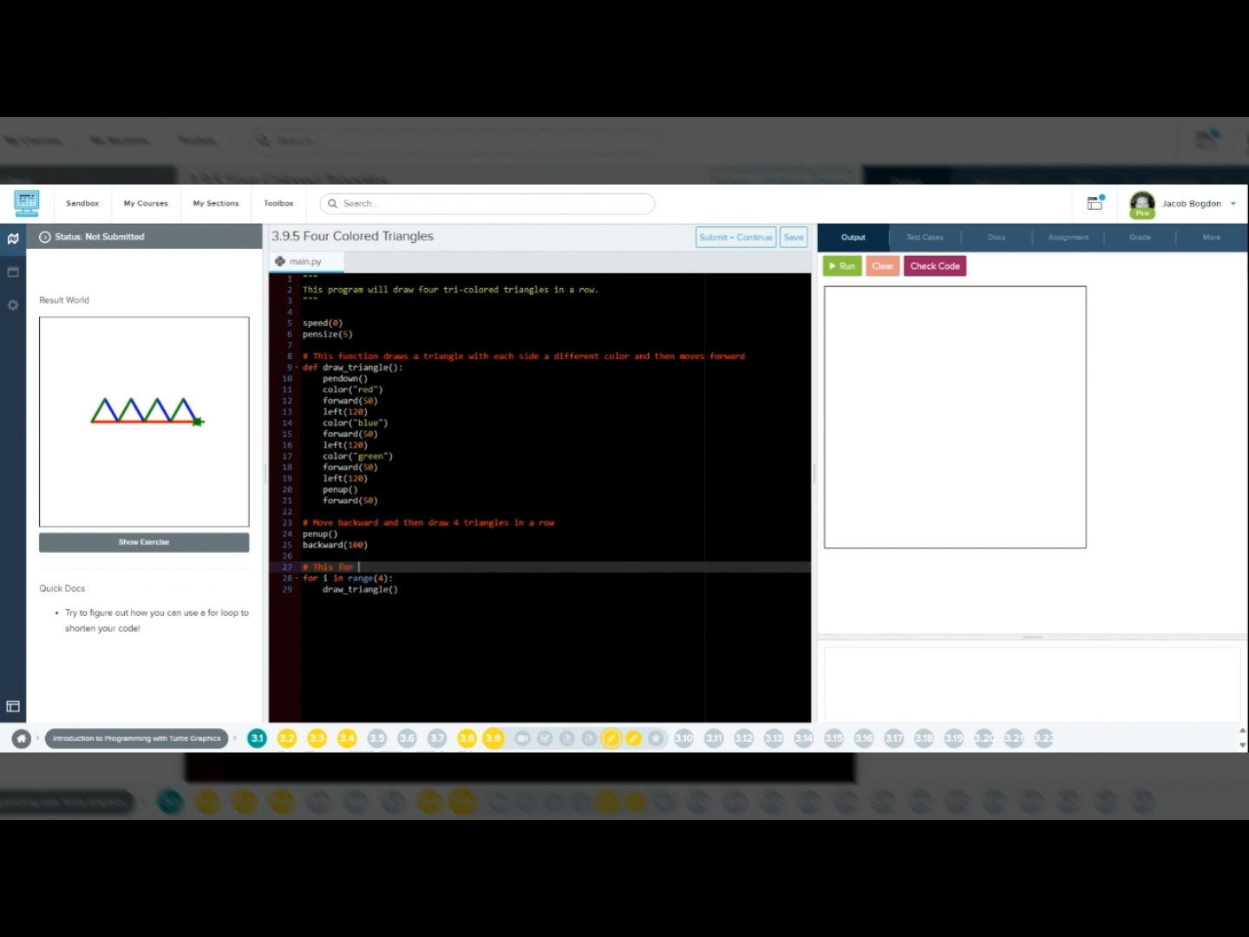
{"action": "type", "text": "loop will call the draw"}
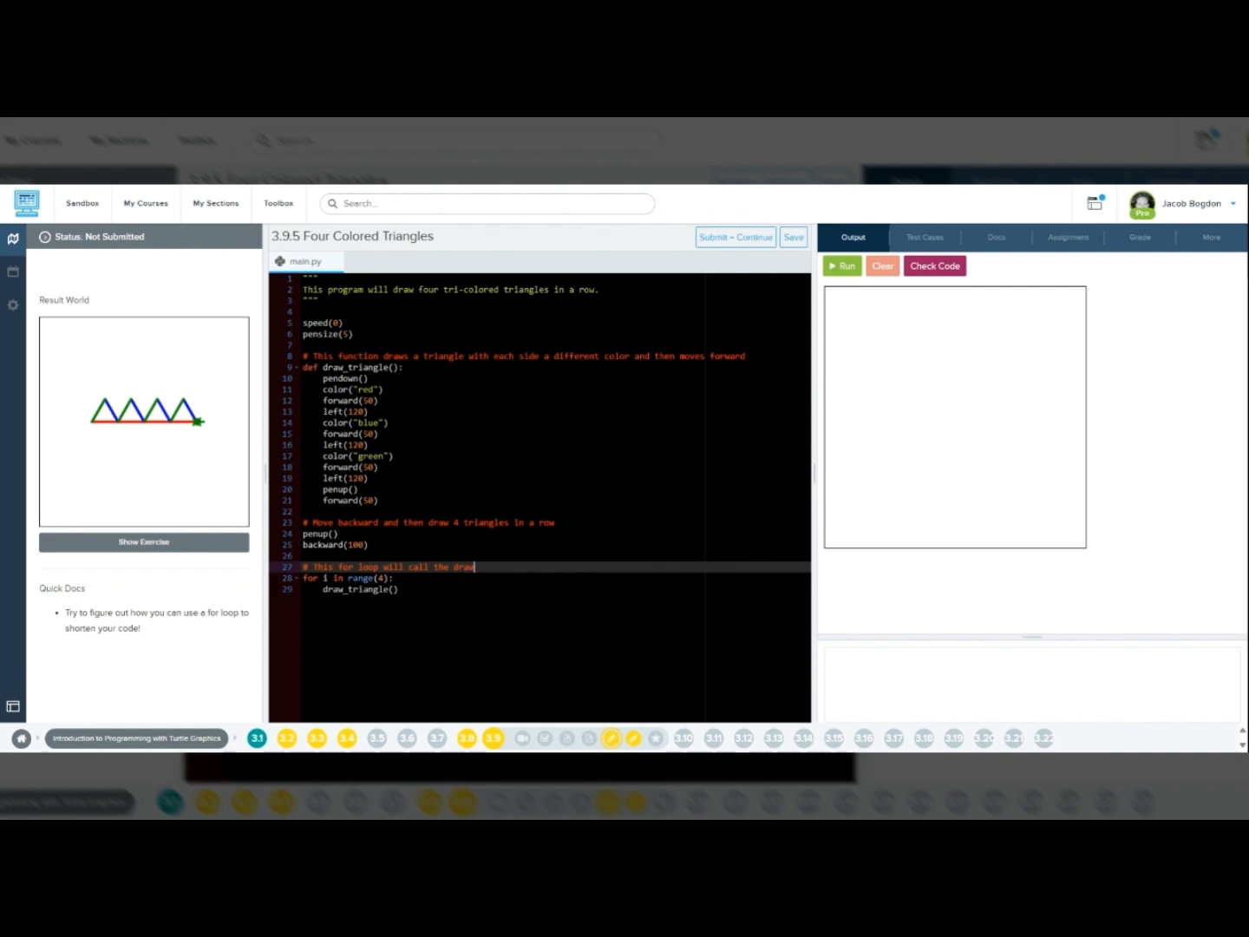
{"action": "type", "text": "_triangle"}
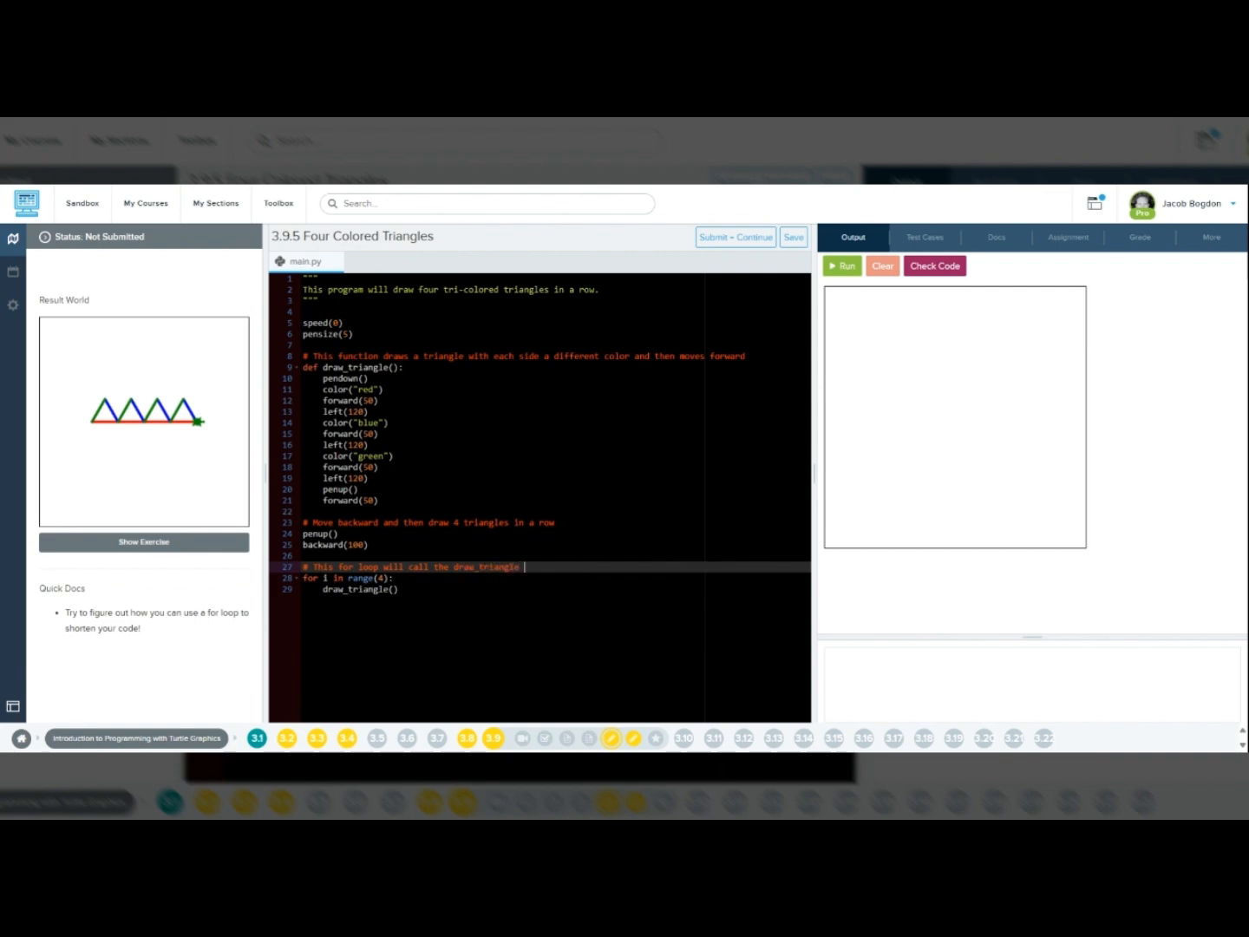
{"action": "type", "text": "function"}
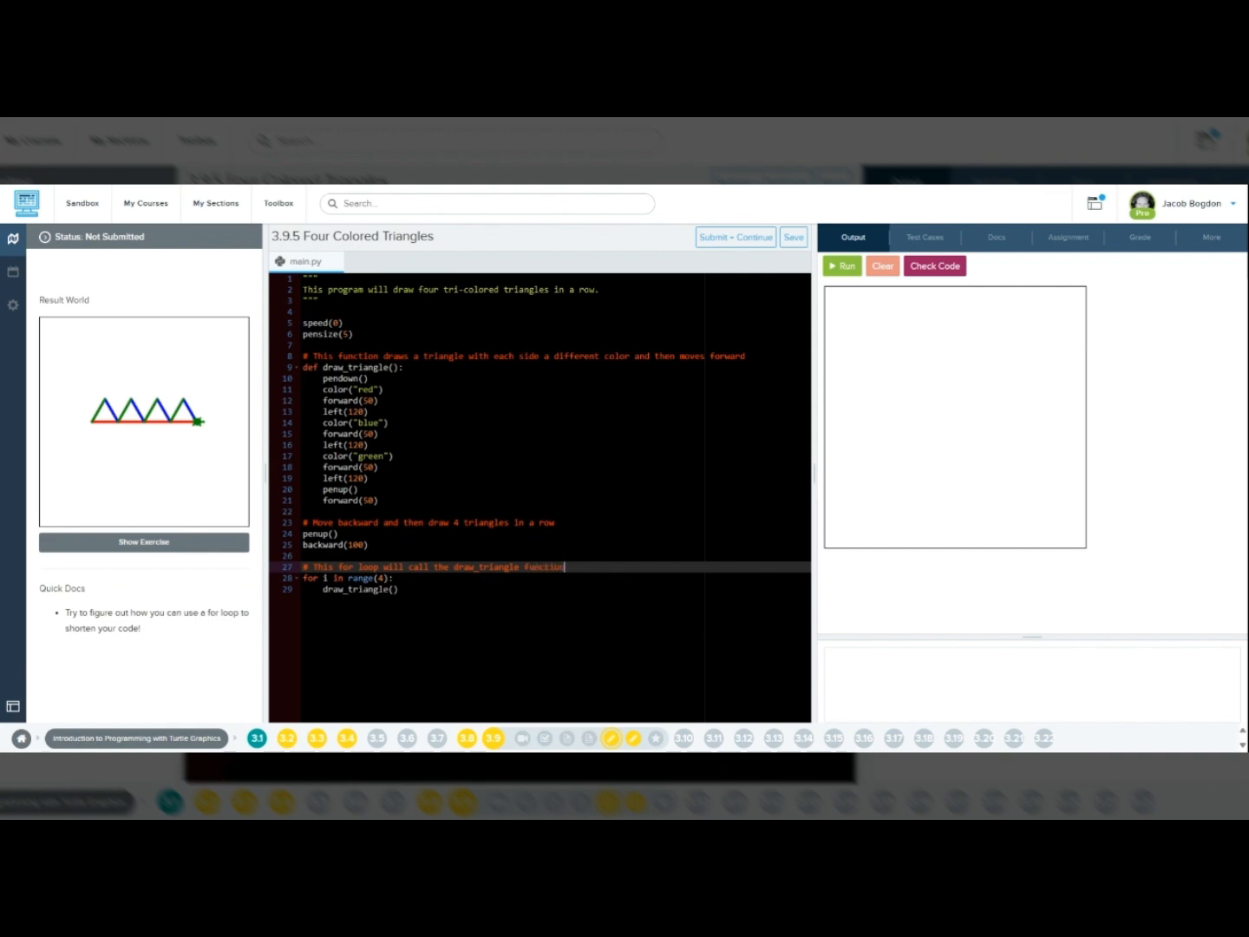
{"action": "type", "text": "4"}
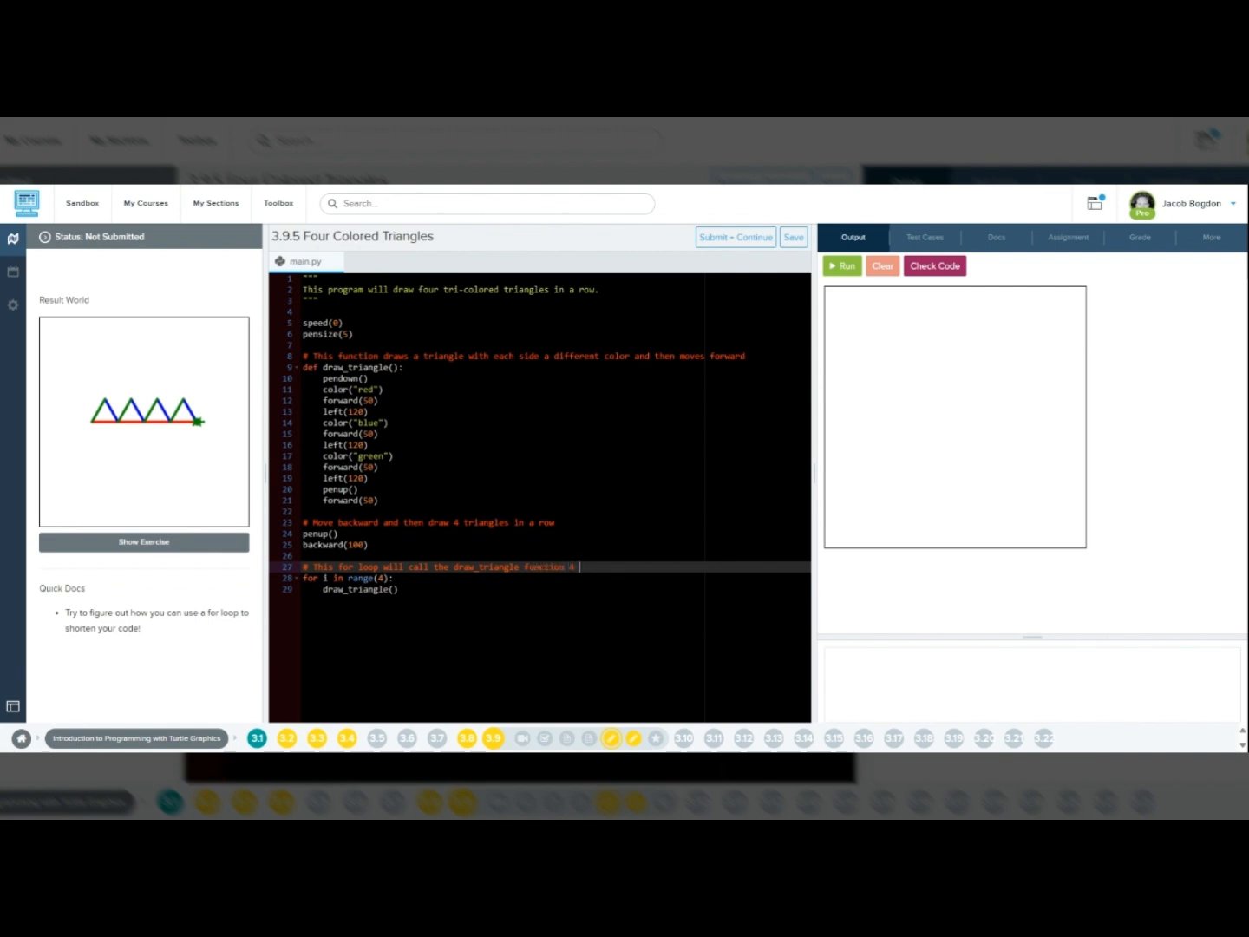
{"action": "type", "text": "times."}
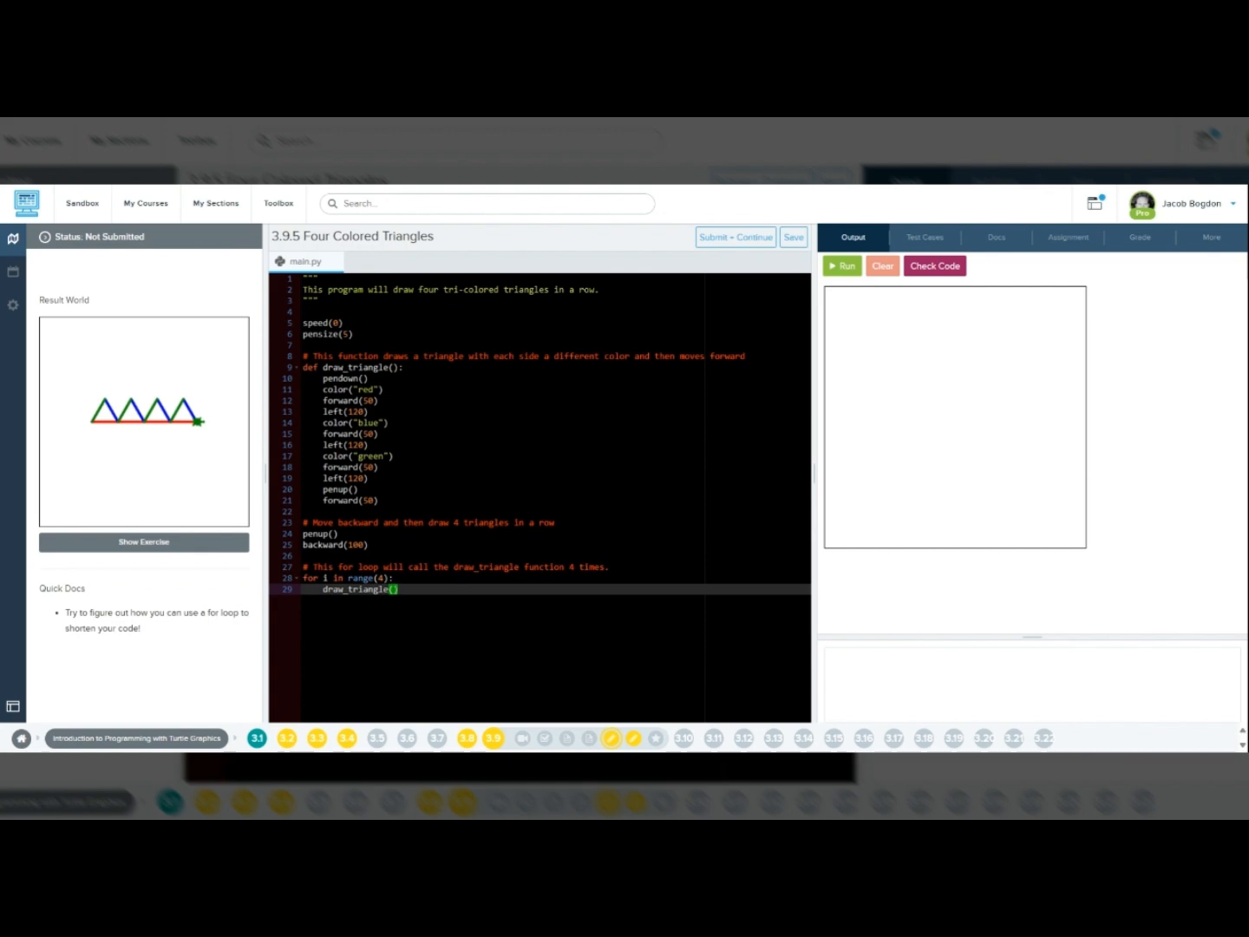
Run Check Code to see all 6 test cases pass.
{"action": "left_click", "coordinate": [841, 265]}
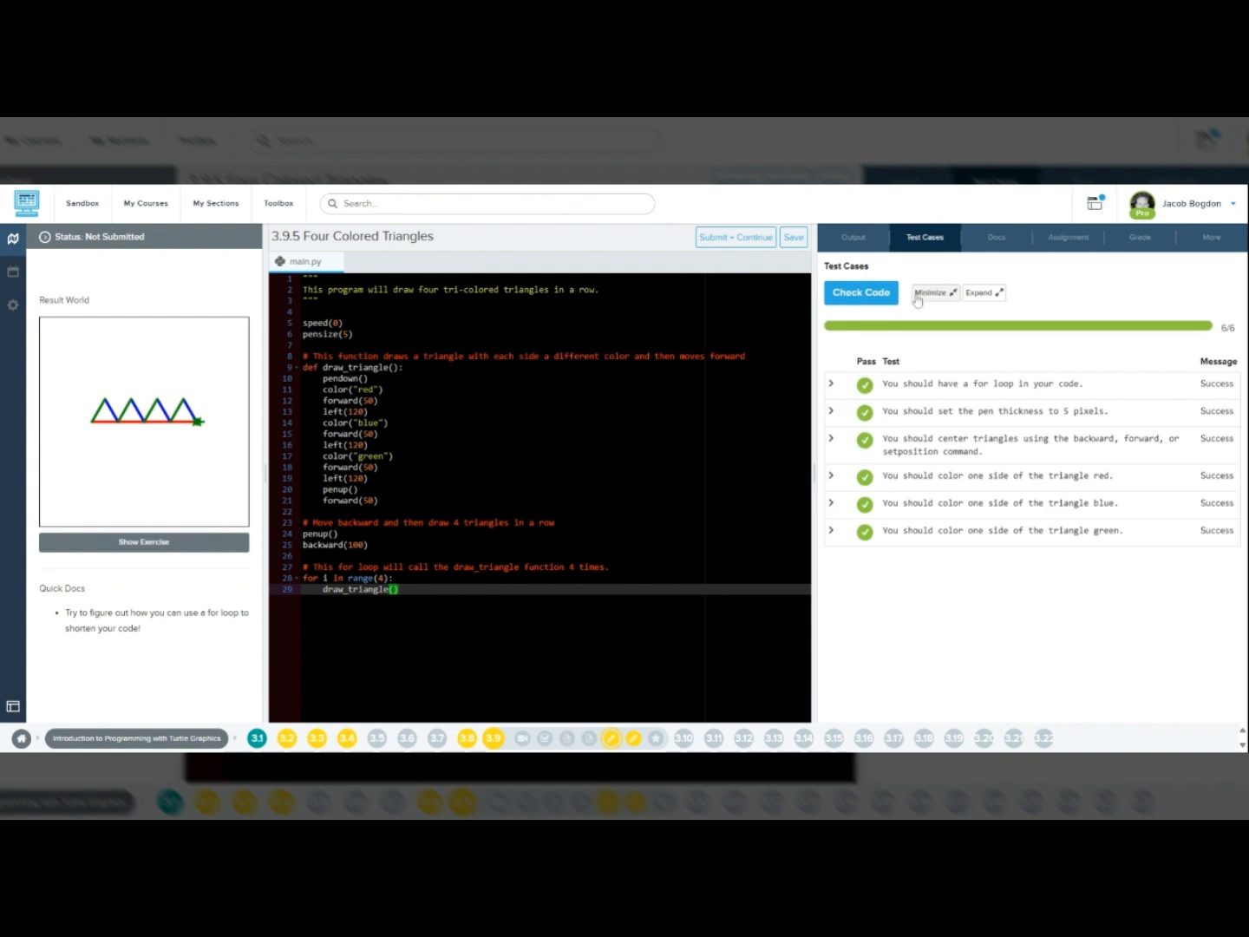
{"action": "mouse_move", "coordinate": [852, 376]}
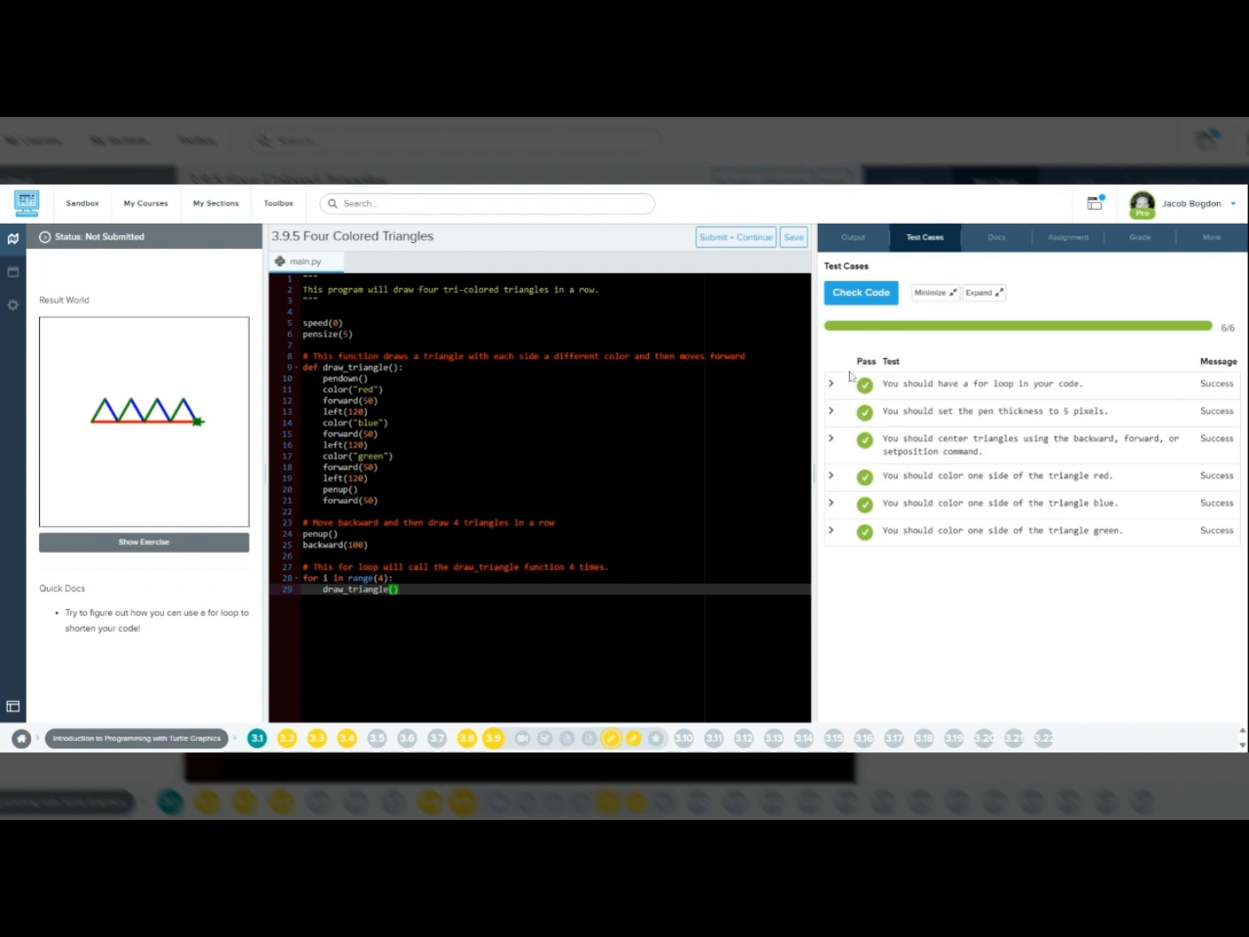
{"action": "mouse_move", "coordinate": [832, 391]}
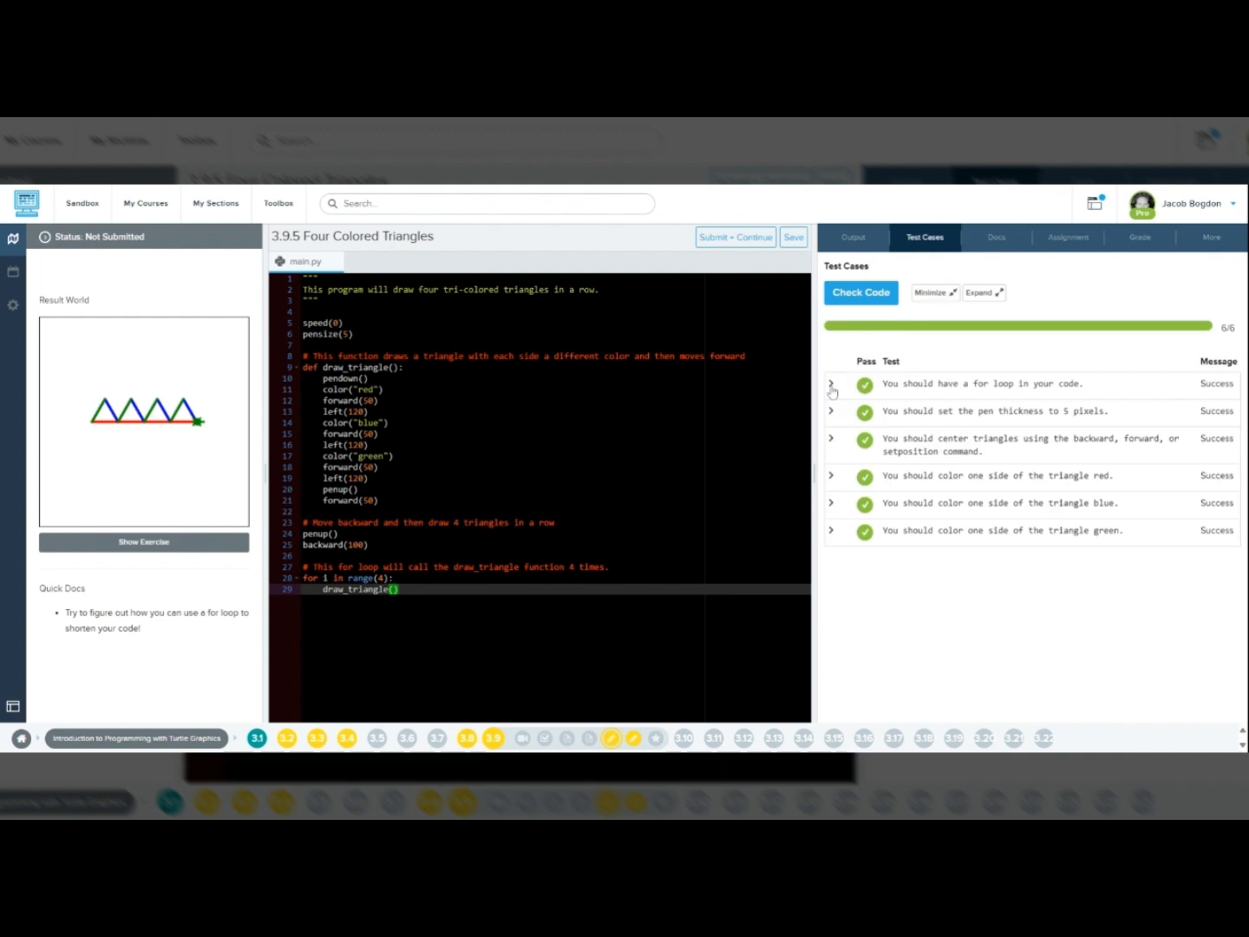
Expand the for loop, pen thickness, centering and green side test details, then choose Submit + Continue.
{"action": "left_click", "coordinate": [832, 384]}
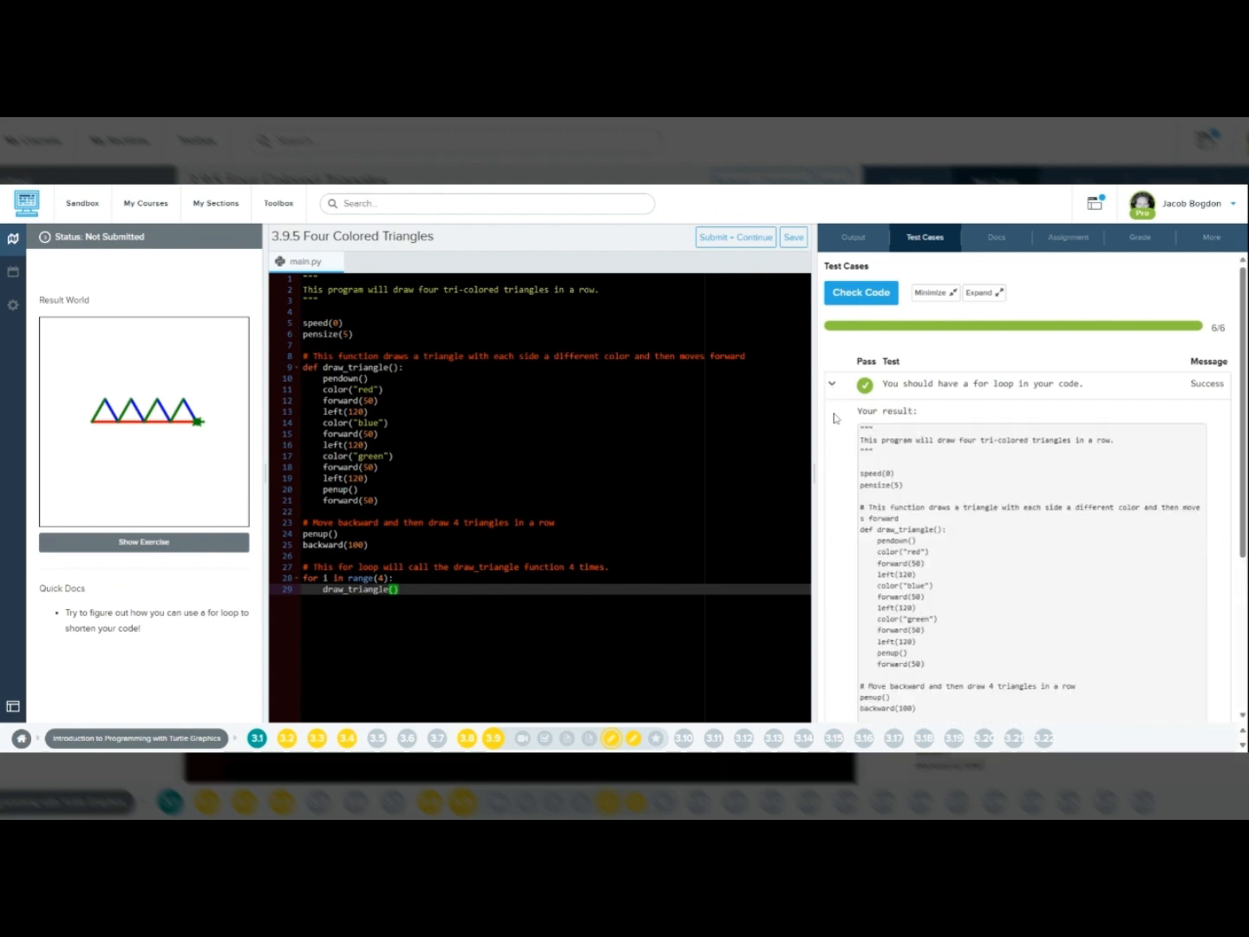
{"action": "scroll", "scroll_direction": "down", "scroll_amount": 3}
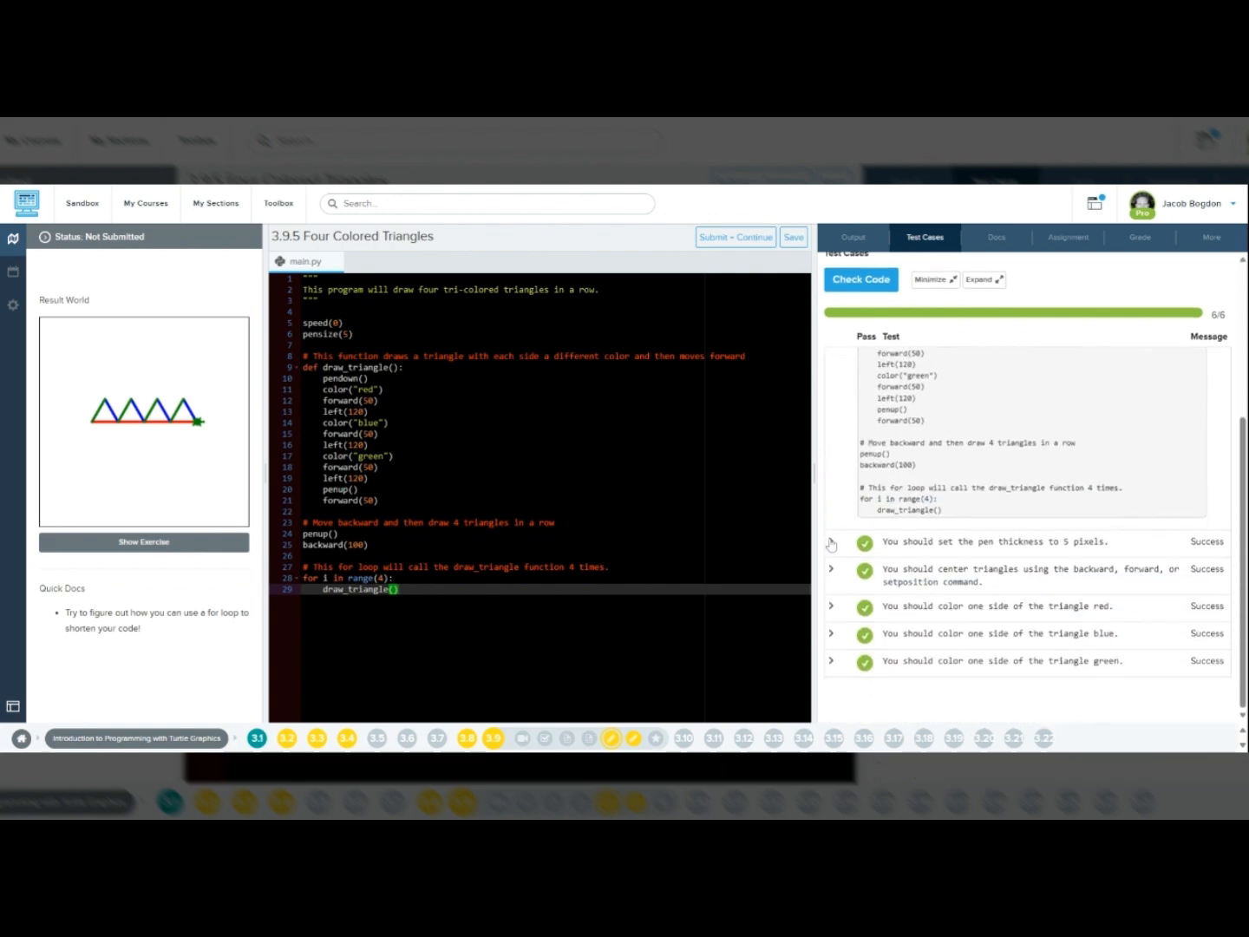
{"action": "left_click", "coordinate": [831, 541]}
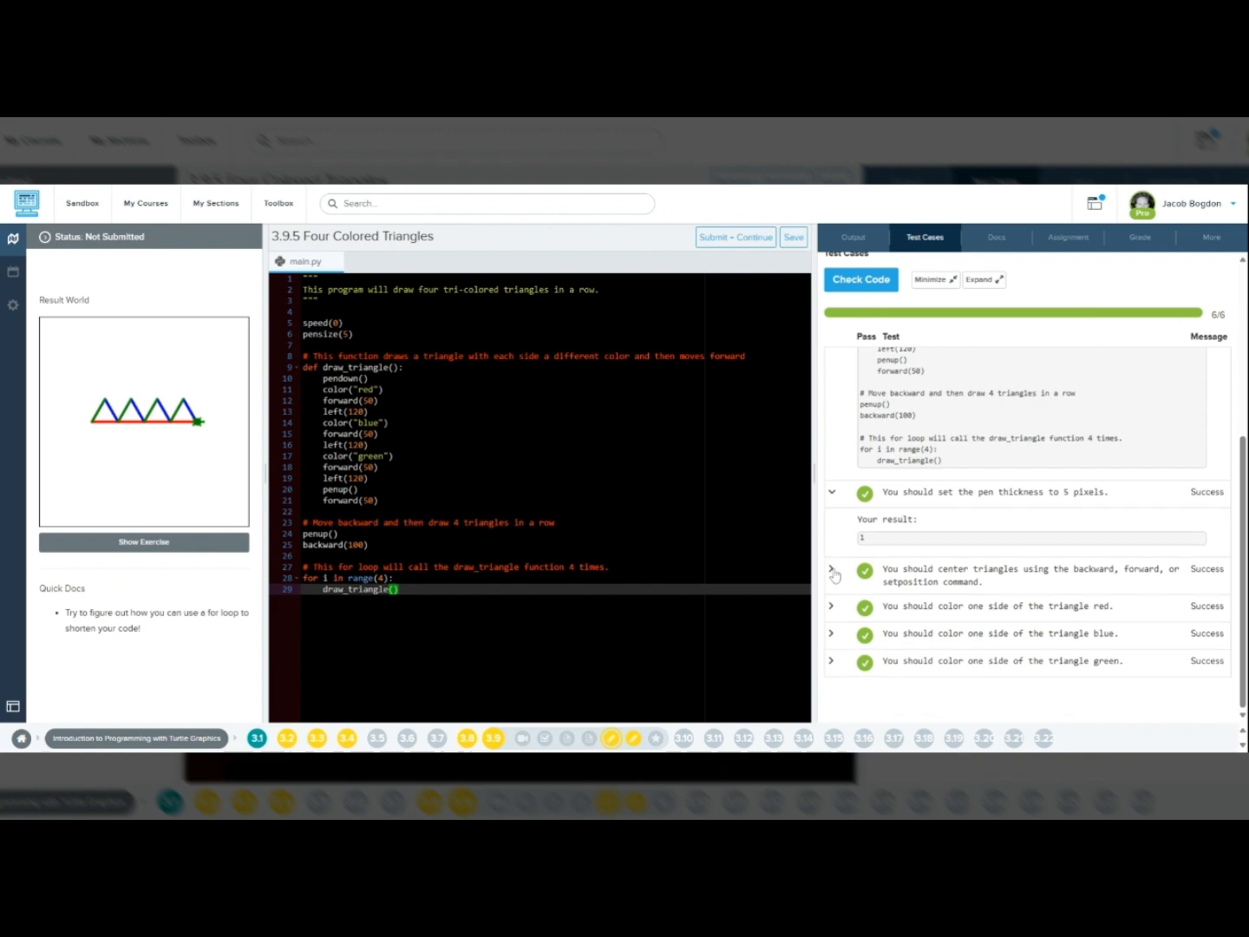
{"action": "left_click", "coordinate": [831, 521]}
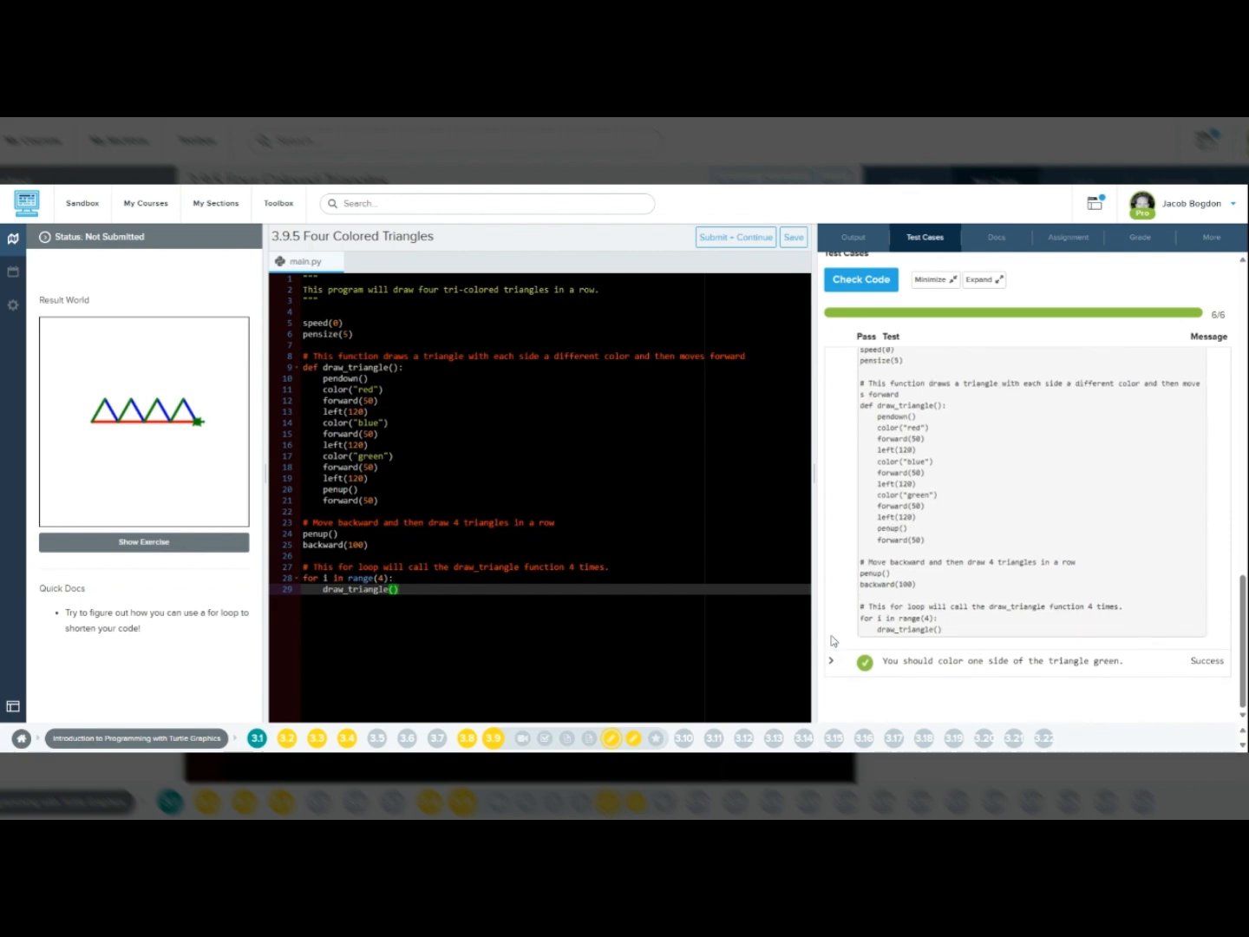
{"action": "left_click", "coordinate": [832, 660]}
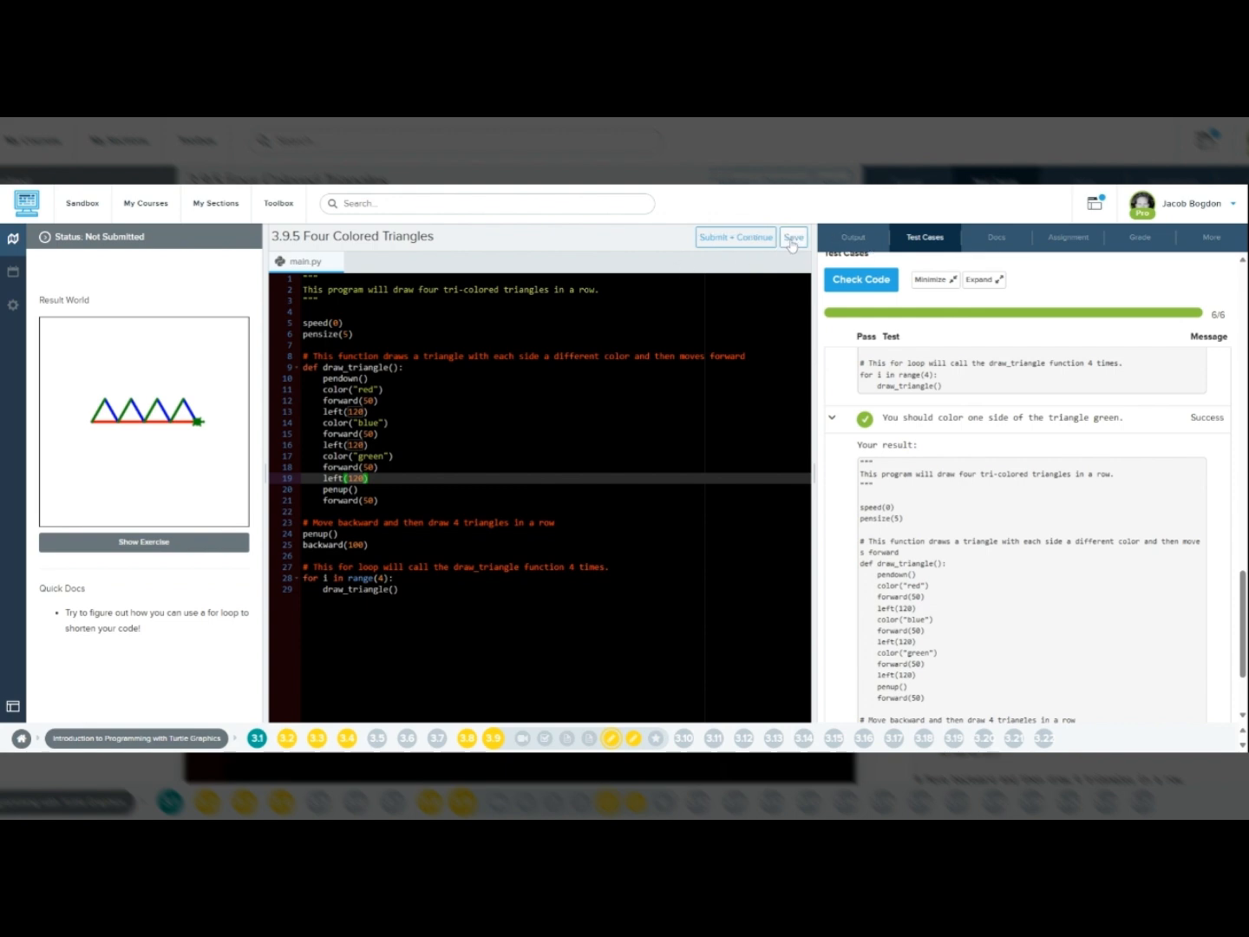
{"action": "left_click", "coordinate": [735, 237]}
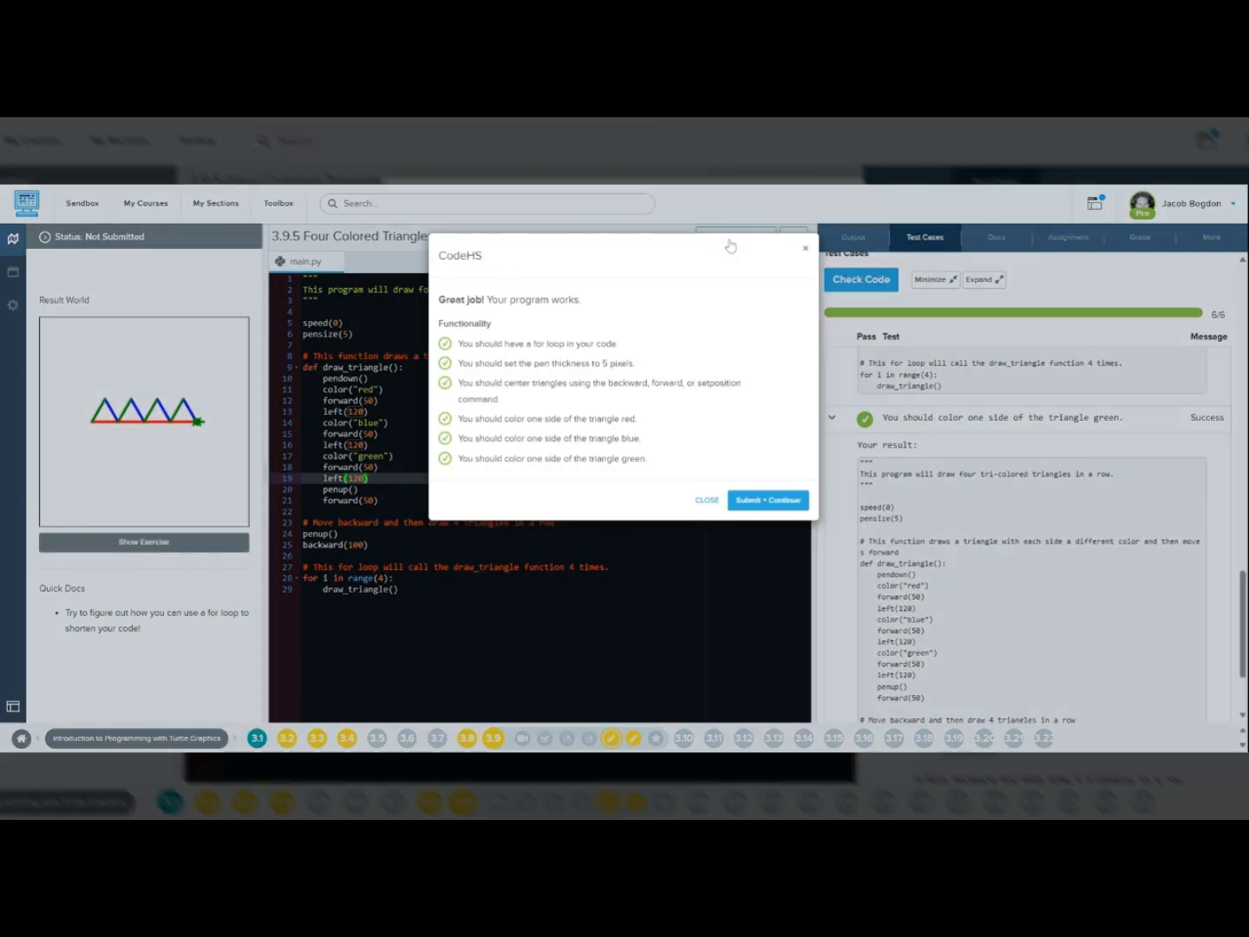